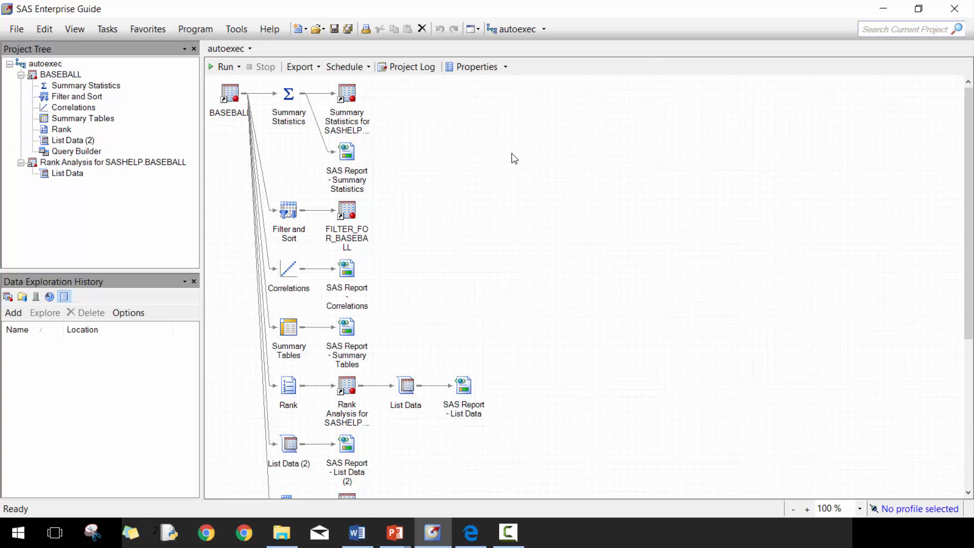
{"action": "mouse_move", "coordinate": [330, 108]}
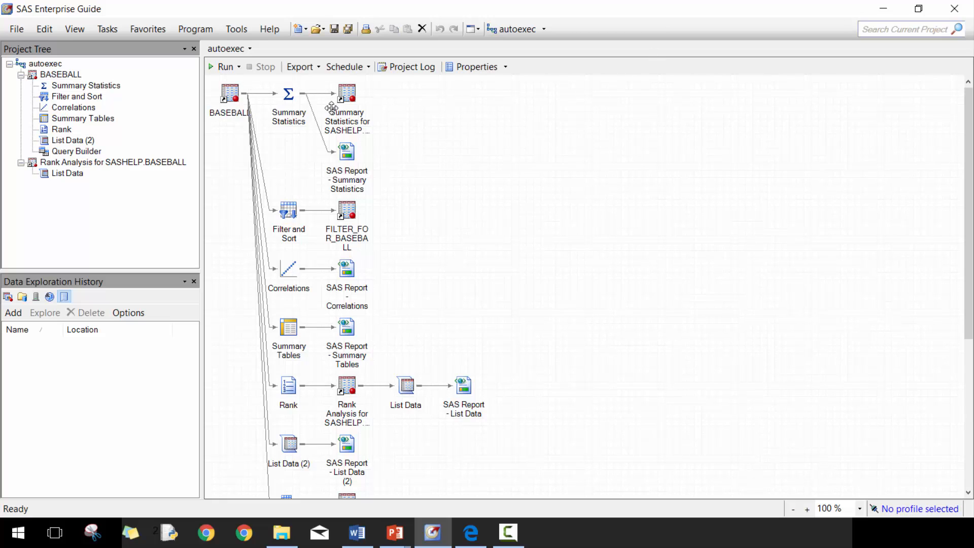
{"action": "mouse_move", "coordinate": [453, 221]}
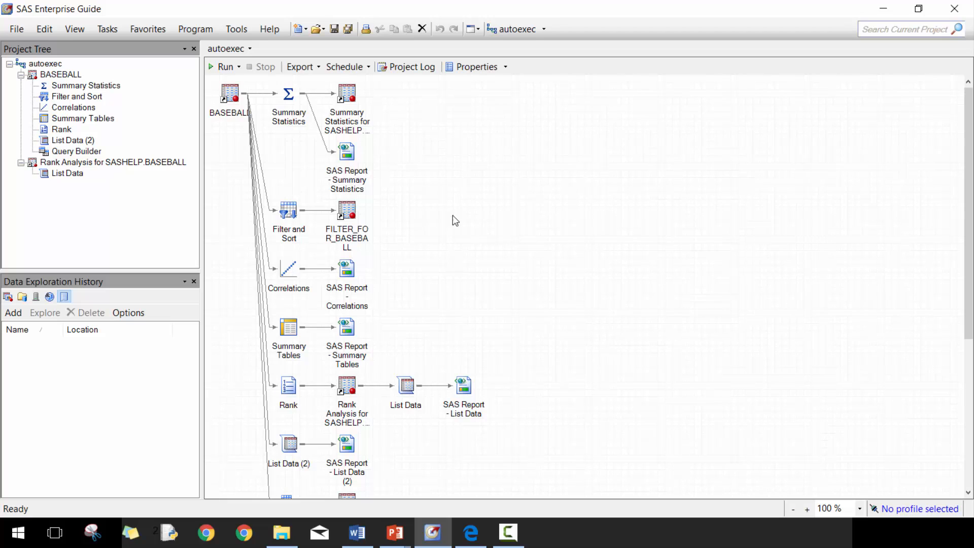
{"action": "mouse_move", "coordinate": [398, 122]}
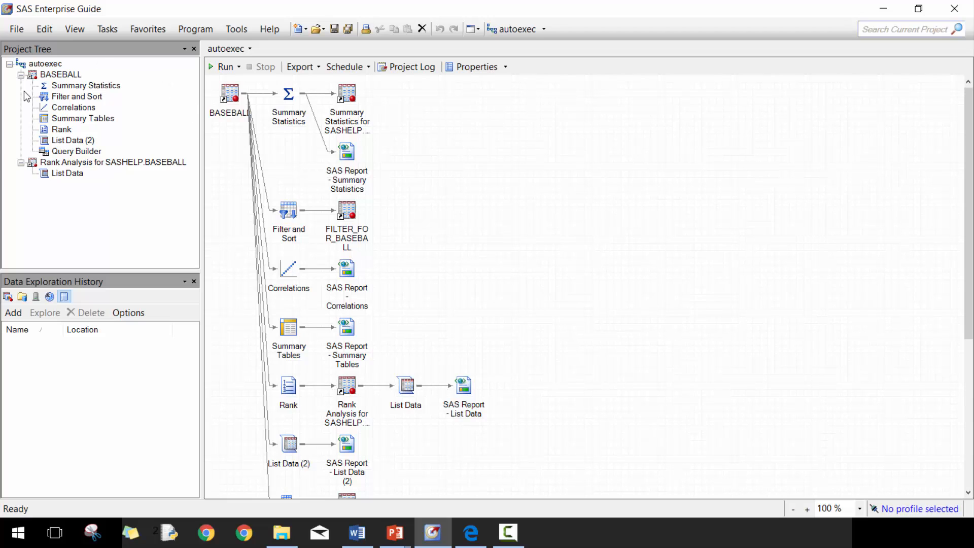
{"action": "mouse_move", "coordinate": [15, 74]}
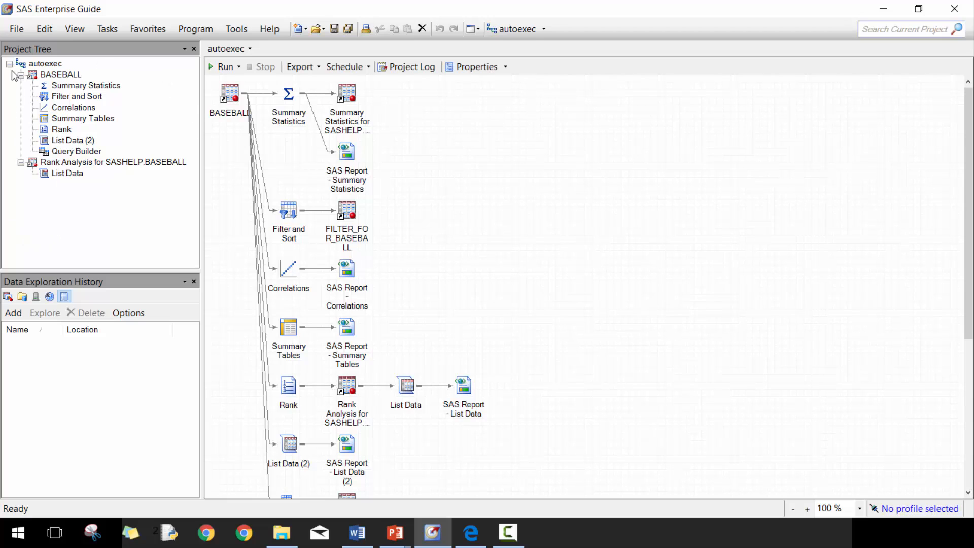
- Browse the autoexec flow's BASEBALL, Summary Statistics and Filter and Sort items and the task's context actions
{"action": "left_click", "coordinate": [45, 63]}
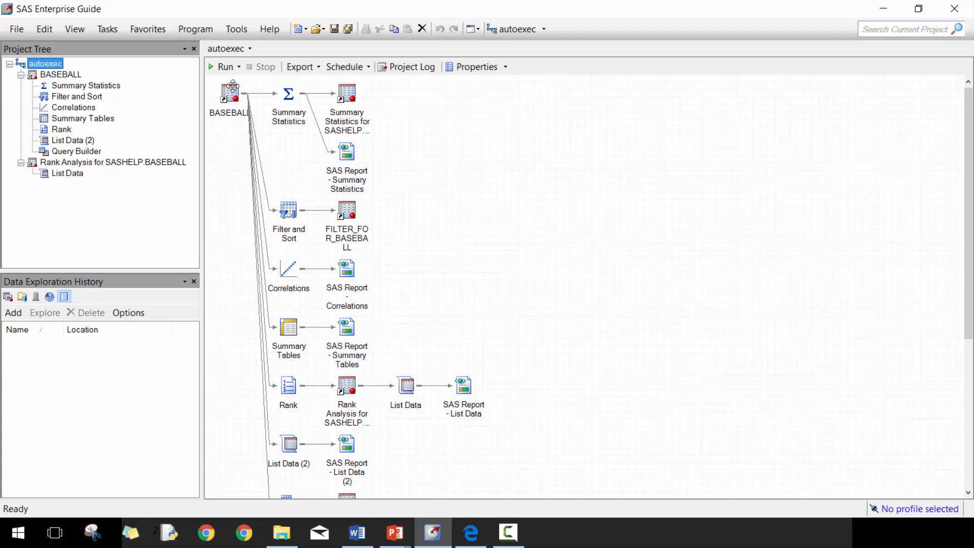
{"action": "mouse_move", "coordinate": [86, 85]}
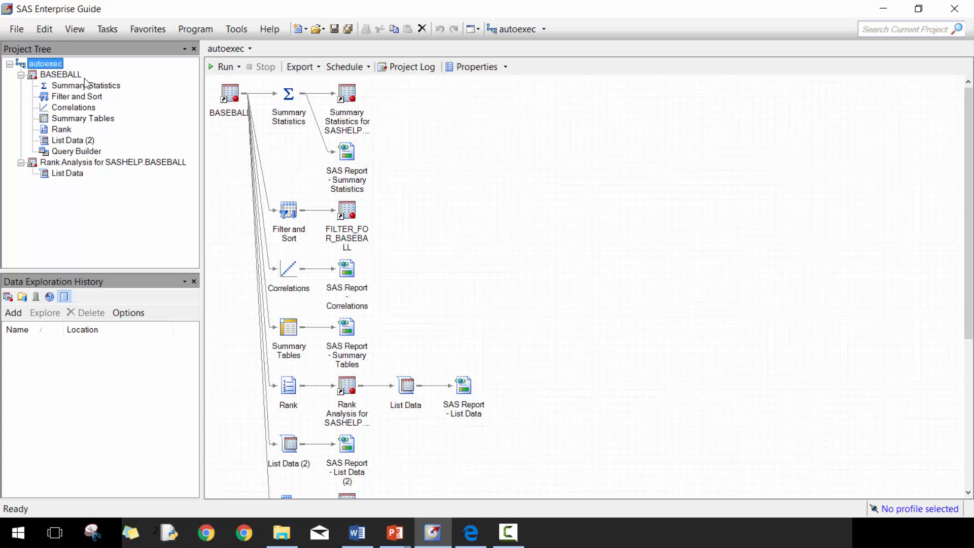
{"action": "left_click", "coordinate": [60, 74]}
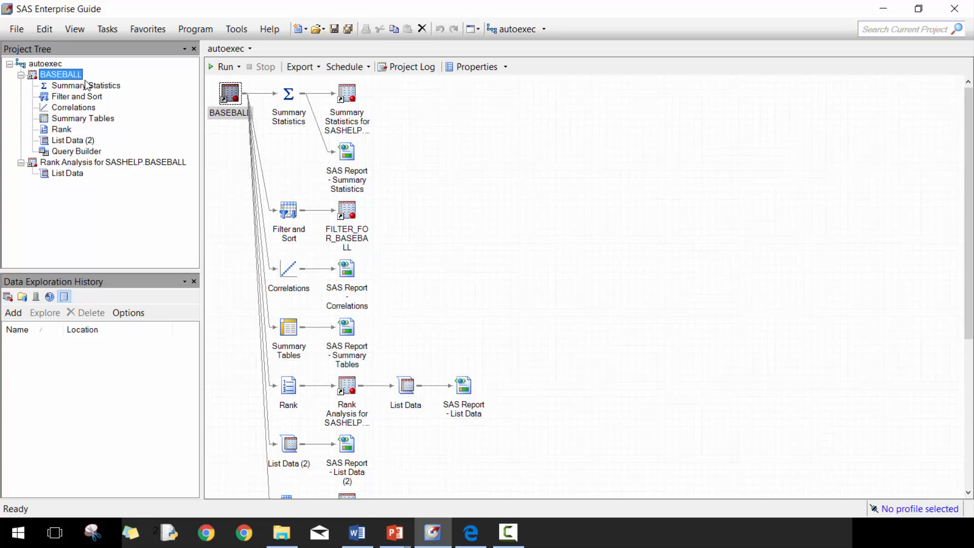
{"action": "left_click", "coordinate": [86, 85]}
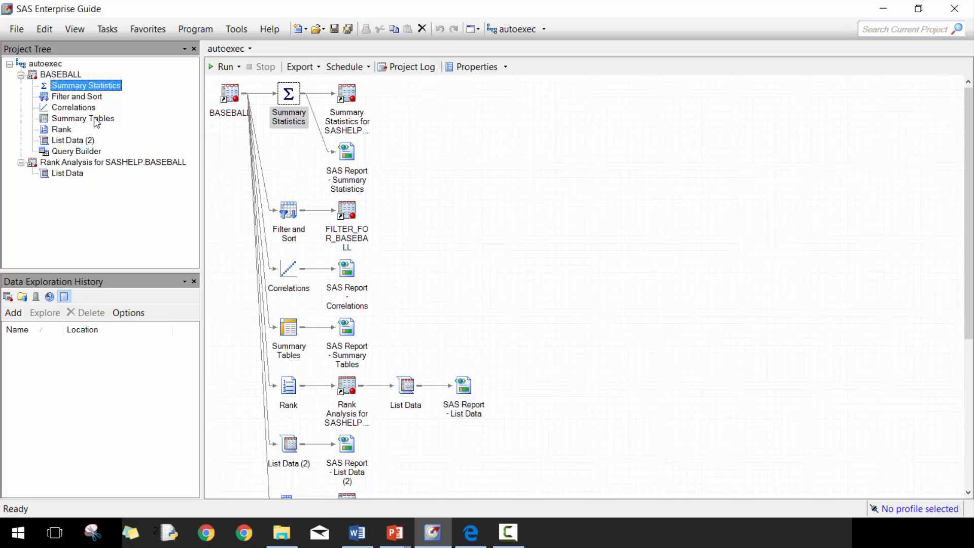
{"action": "left_click", "coordinate": [77, 96]}
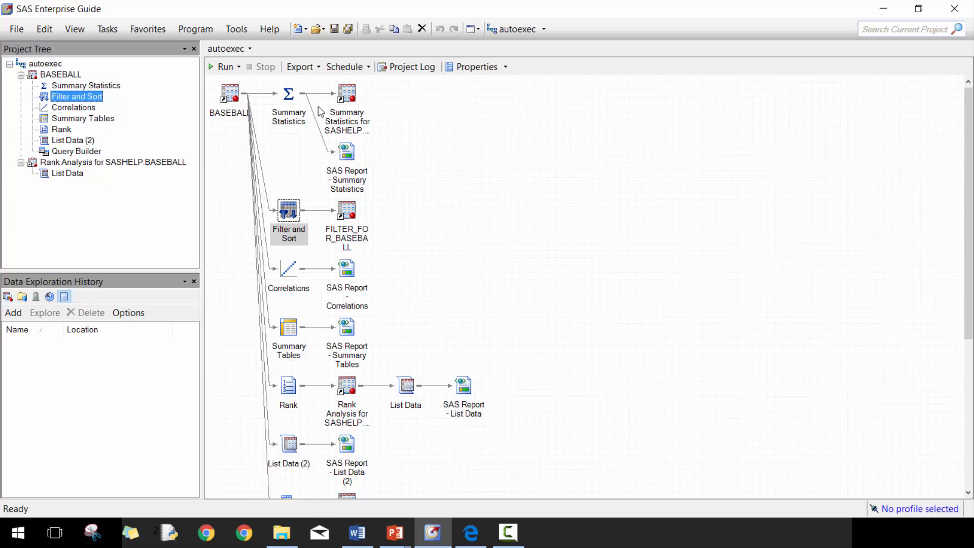
{"action": "right_click", "coordinate": [288, 99]}
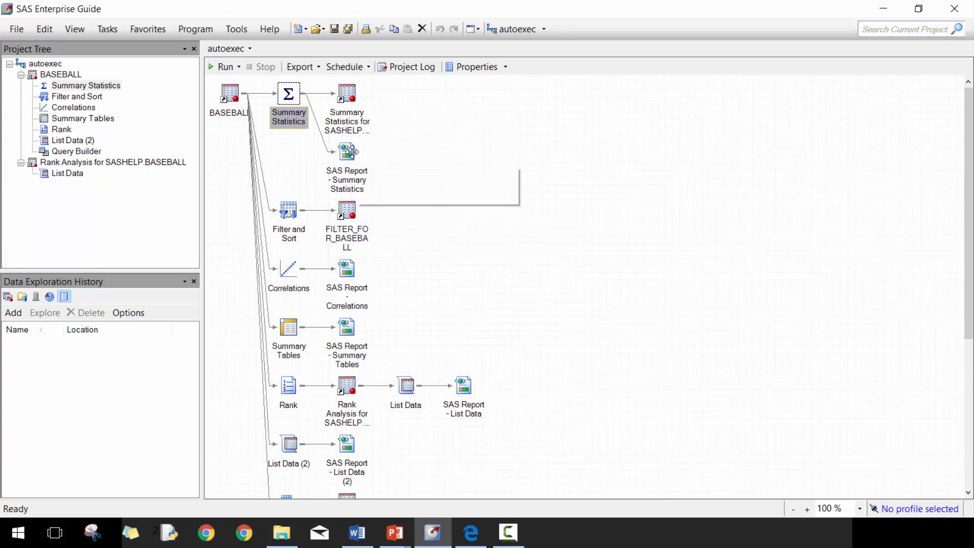
{"action": "left_click", "coordinate": [288, 117]}
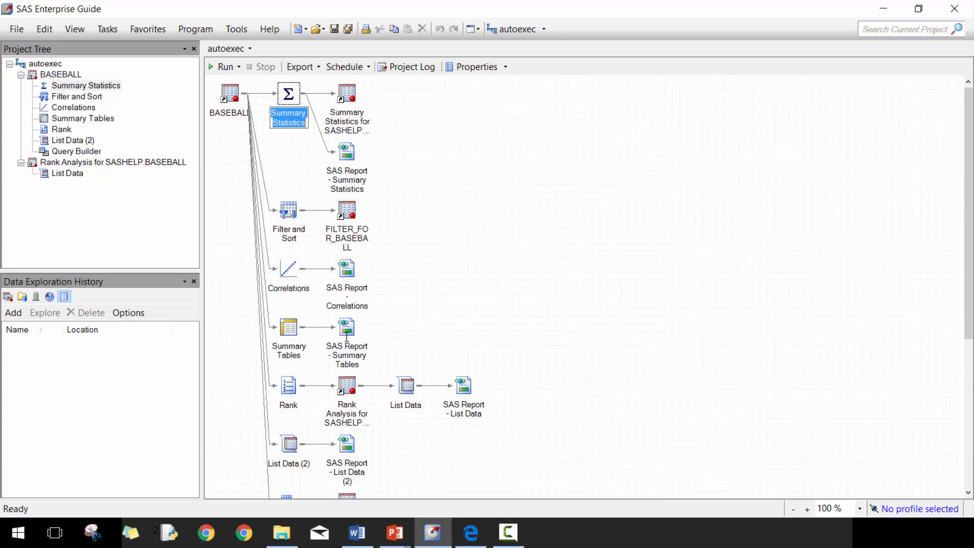
{"action": "mouse_move", "coordinate": [440, 216]}
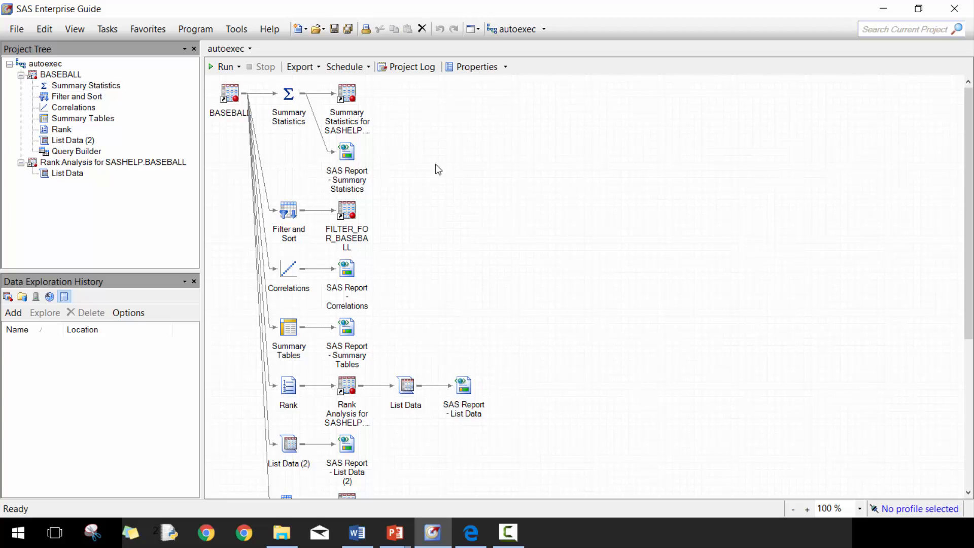
- Add a new note reading "This is where I ran the summary" beside Summary Statistics
{"action": "right_click", "coordinate": [438, 168]}
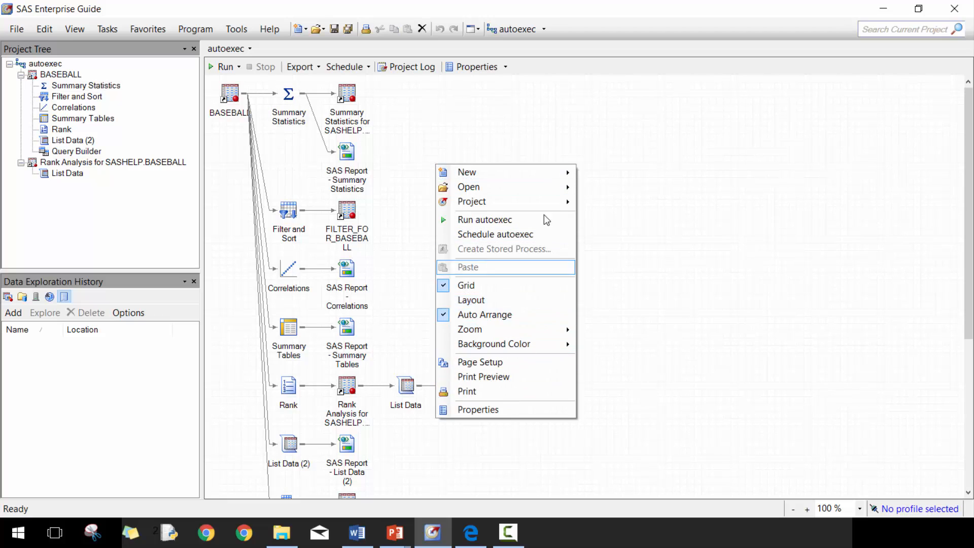
{"action": "left_click", "coordinate": [467, 172]}
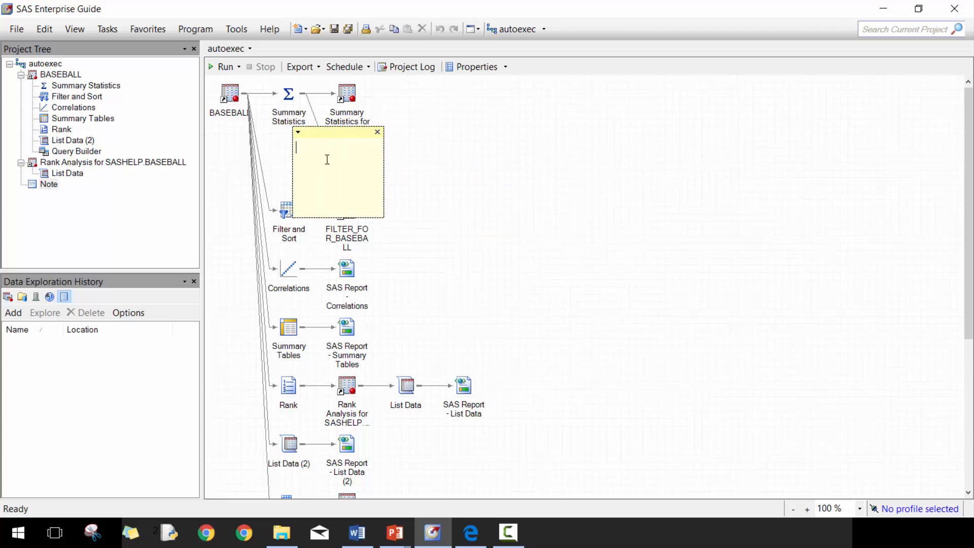
{"action": "type", "text": "This is where I ran the summary"}
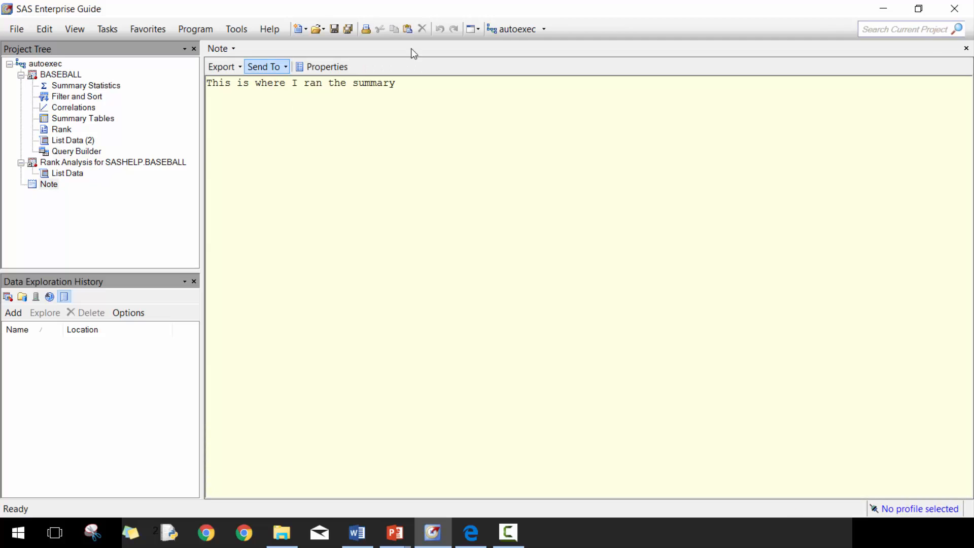
{"action": "right_click", "coordinate": [313, 158]}
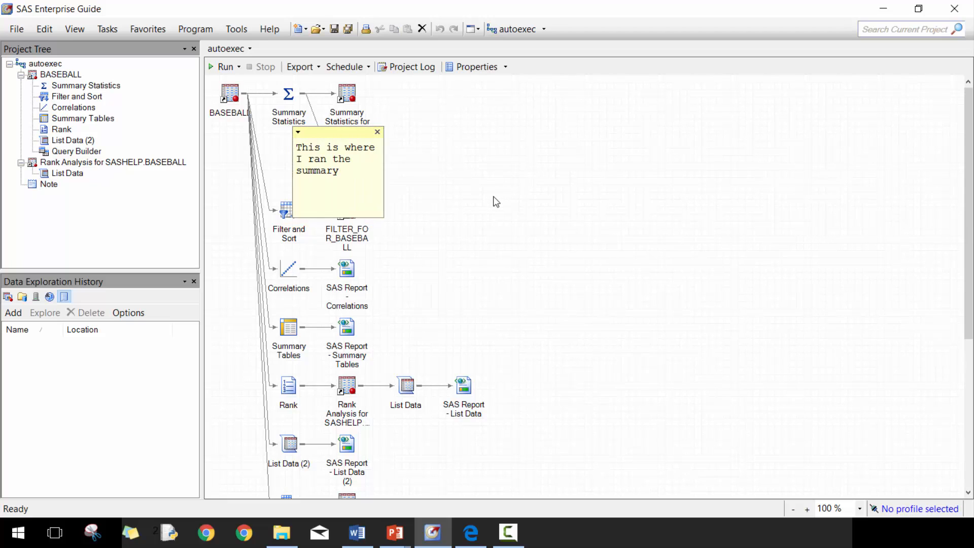
{"action": "mouse_move", "coordinate": [331, 131]}
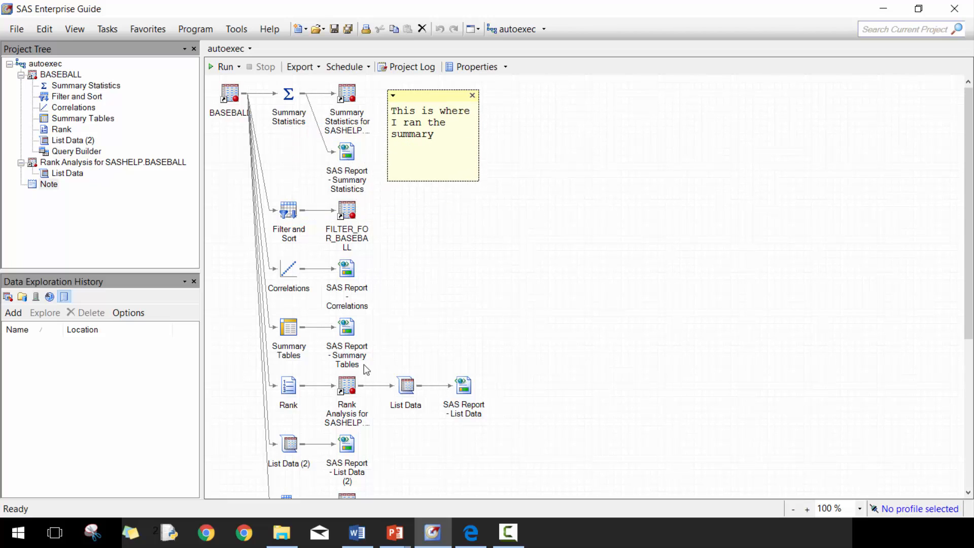
{"action": "mouse_move", "coordinate": [196, 160]}
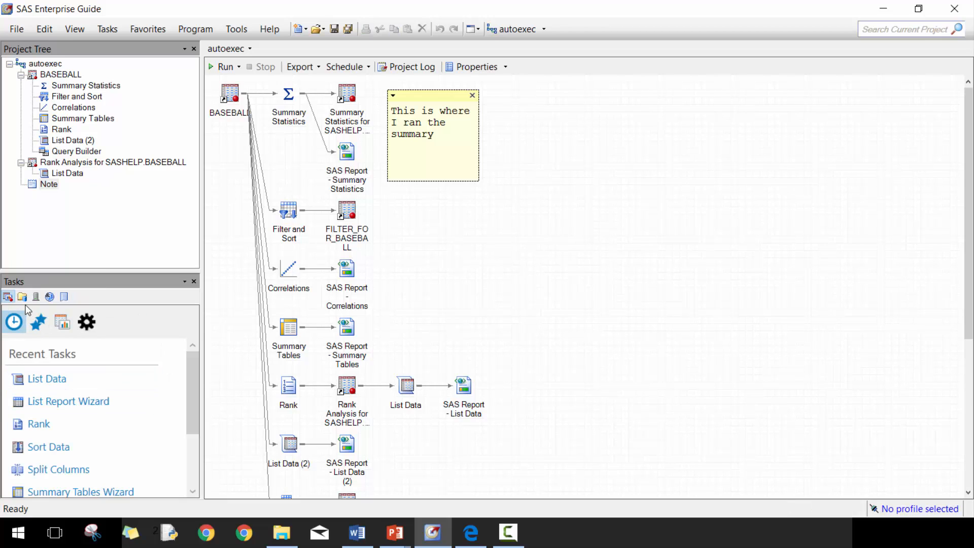
{"action": "mouse_move", "coordinate": [14, 322]}
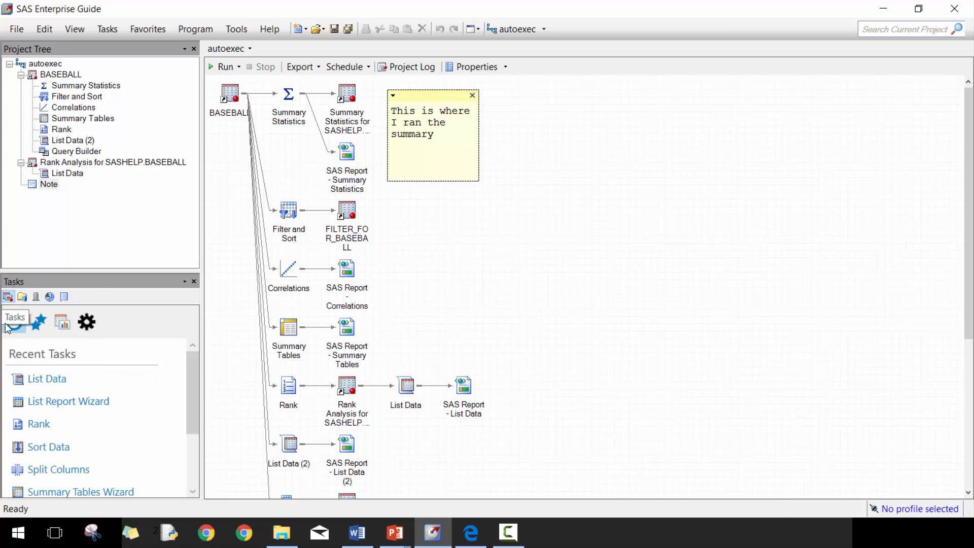
- Browse the Recent and All Tasks lists, then switch the resource pane to SAS Folders
{"action": "scroll", "scroll_direction": "down", "scroll_amount": 3}
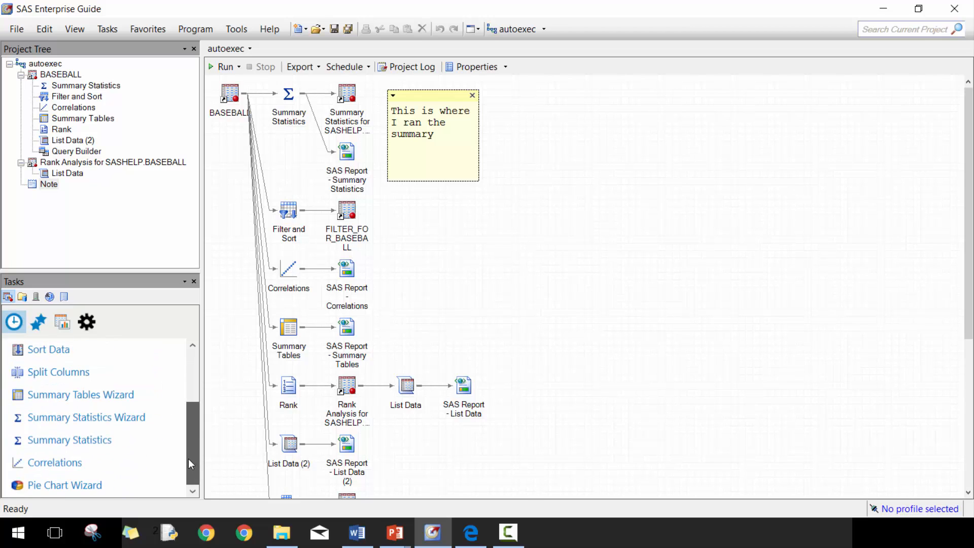
{"action": "left_click", "coordinate": [13, 322]}
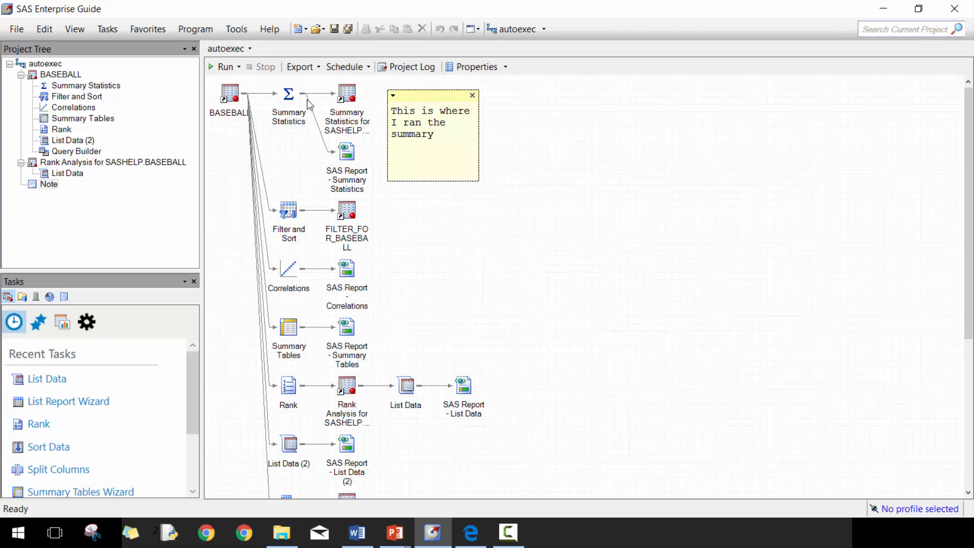
{"action": "mouse_move", "coordinate": [123, 12]}
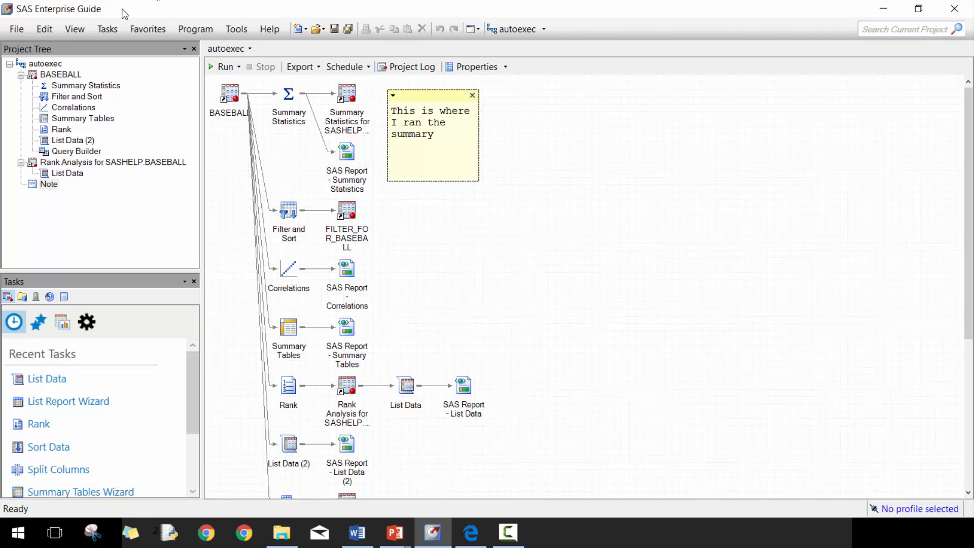
{"action": "left_click", "coordinate": [107, 29]}
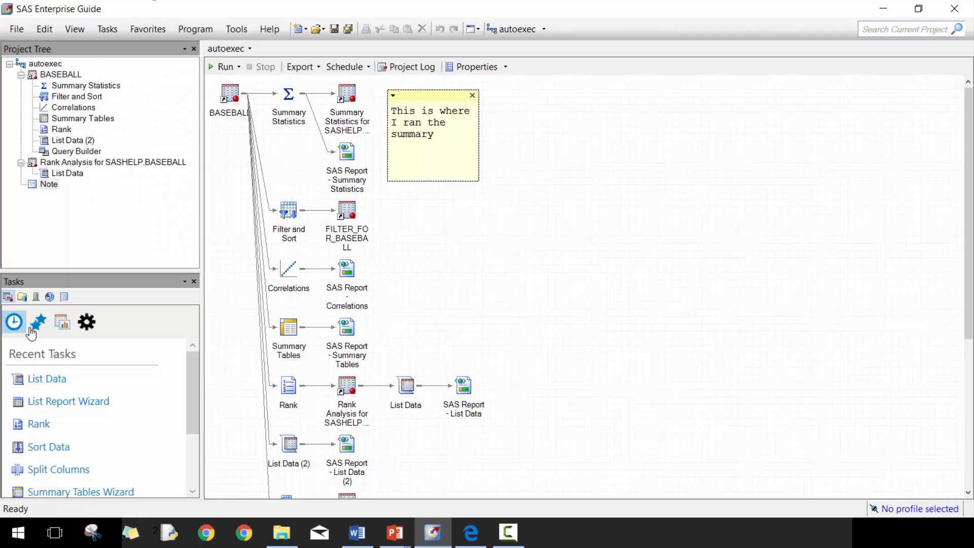
{"action": "left_click", "coordinate": [62, 322]}
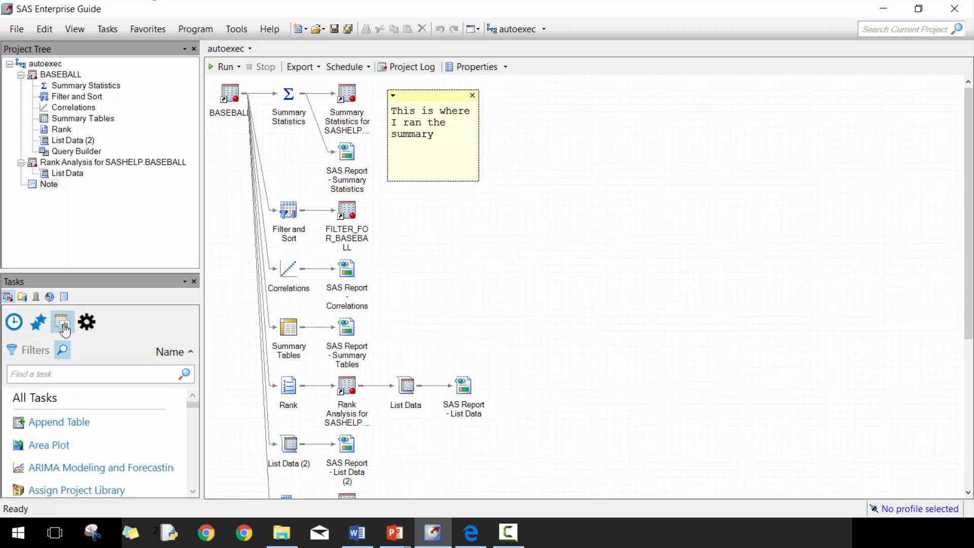
{"action": "left_click", "coordinate": [13, 321]}
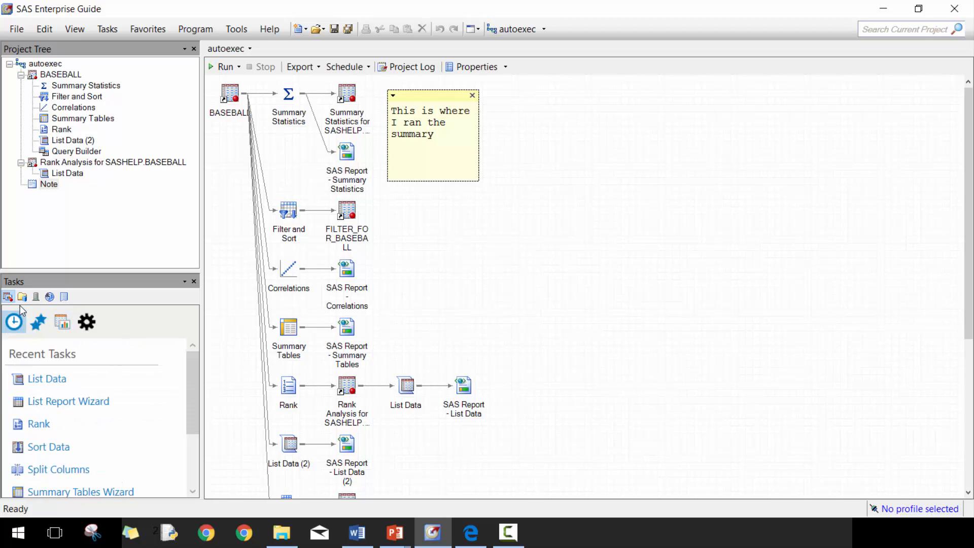
{"action": "left_click", "coordinate": [22, 296]}
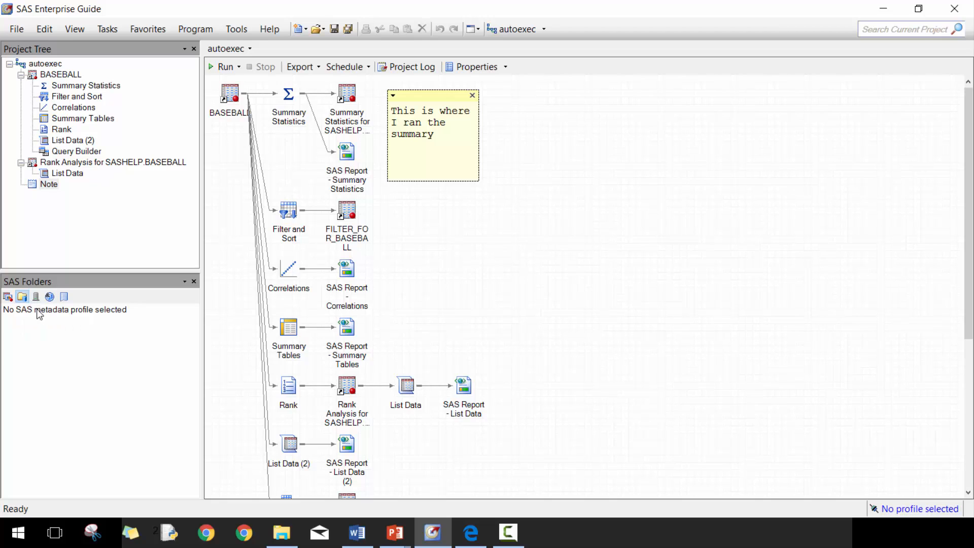
- Show the Servers view listing the Local server's MAPS, SASHELP, SASUSER and WORK libraries
{"action": "left_click", "coordinate": [35, 296]}
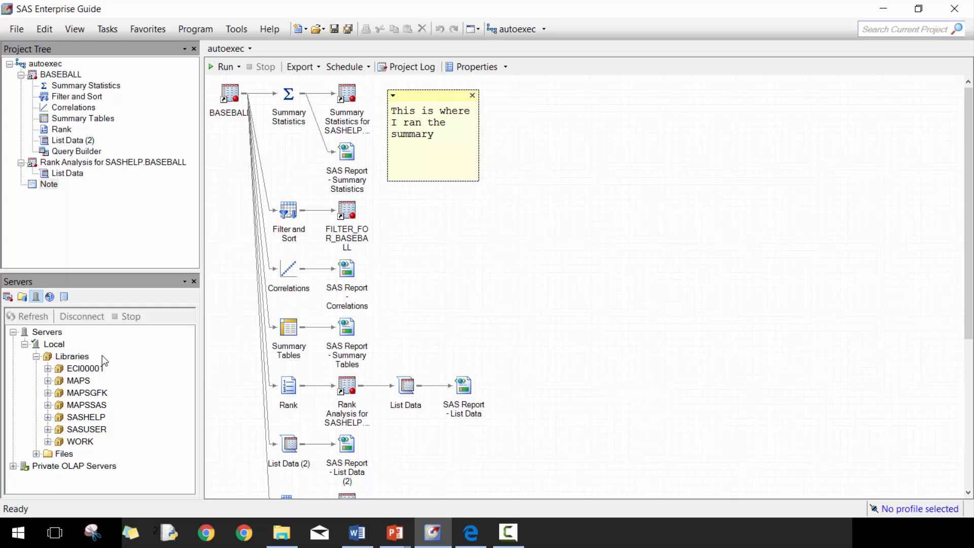
{"action": "mouse_move", "coordinate": [104, 360]}
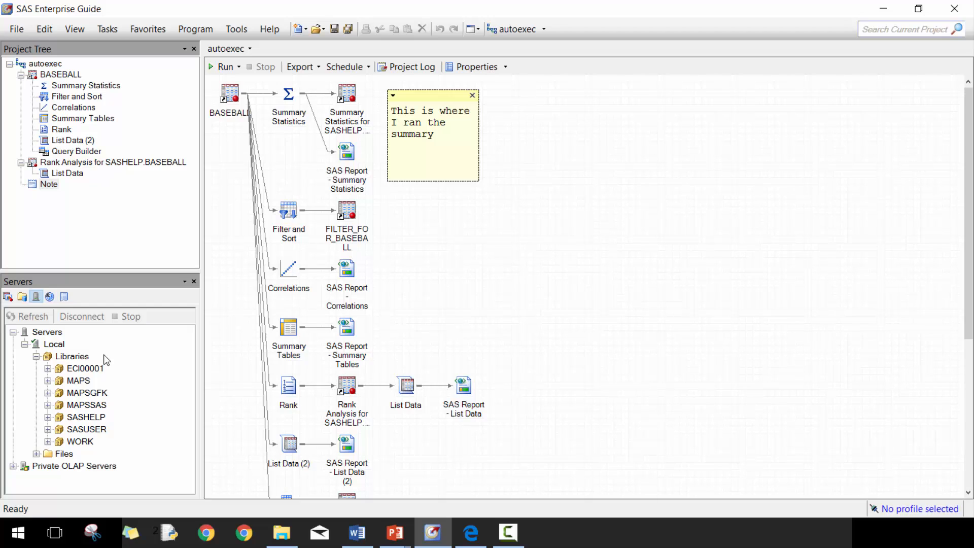
{"action": "mouse_move", "coordinate": [155, 385]}
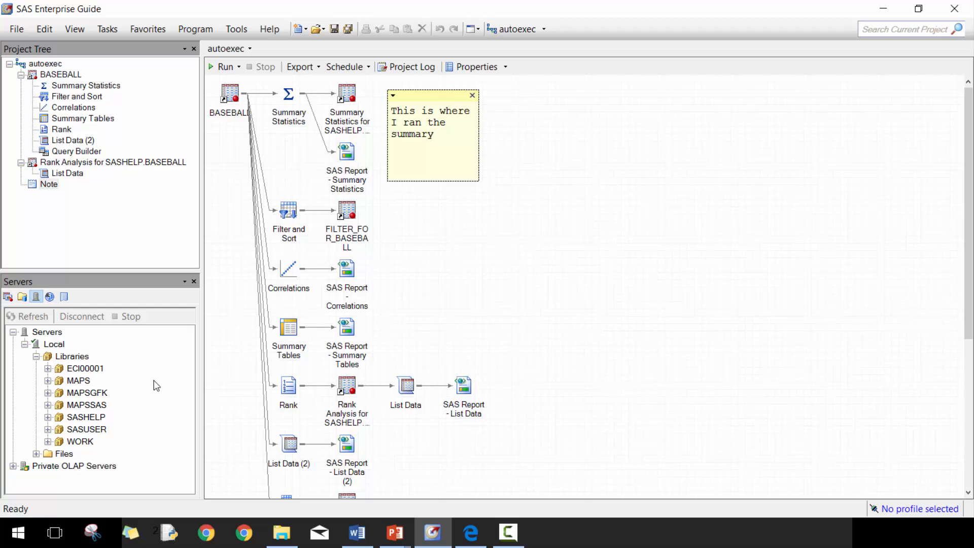
- View the Prompt Manager and Data Exploration History, then return to the Recent Tasks list
{"action": "left_click", "coordinate": [49, 296]}
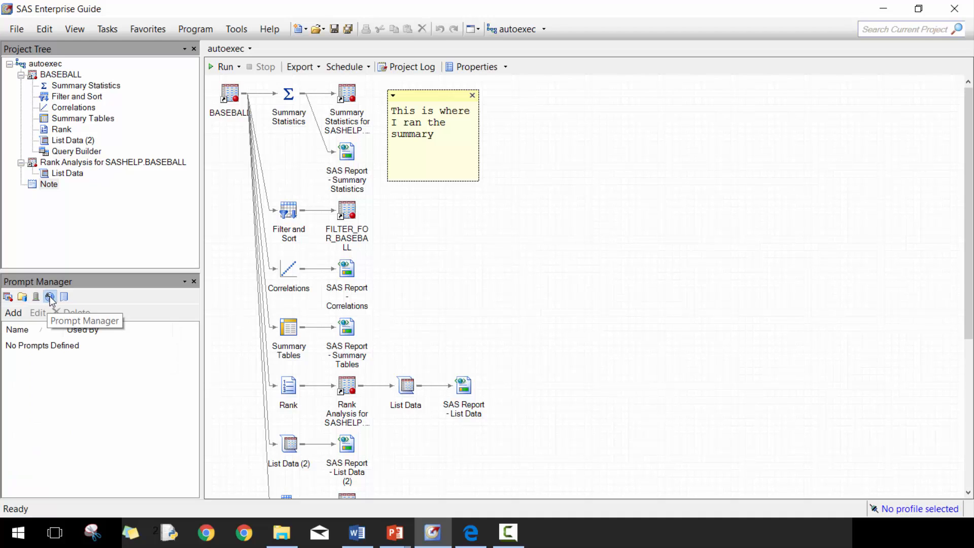
{"action": "mouse_move", "coordinate": [67, 364]}
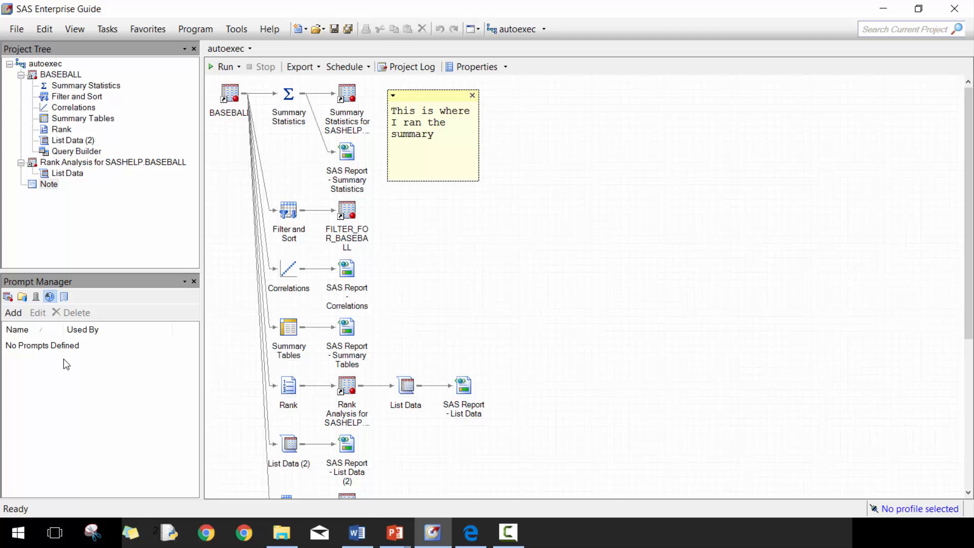
{"action": "mouse_move", "coordinate": [570, 243]}
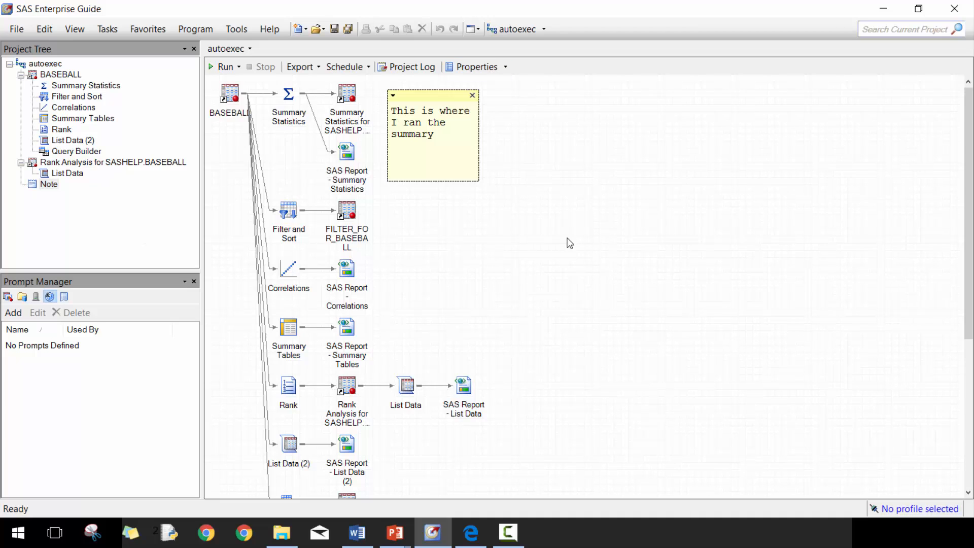
{"action": "mouse_move", "coordinate": [554, 282]}
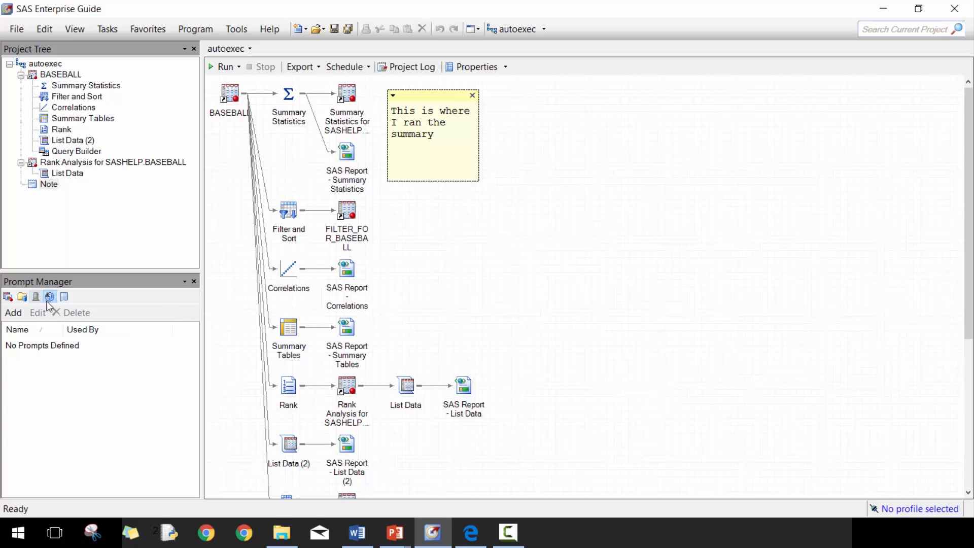
{"action": "left_click", "coordinate": [49, 297]}
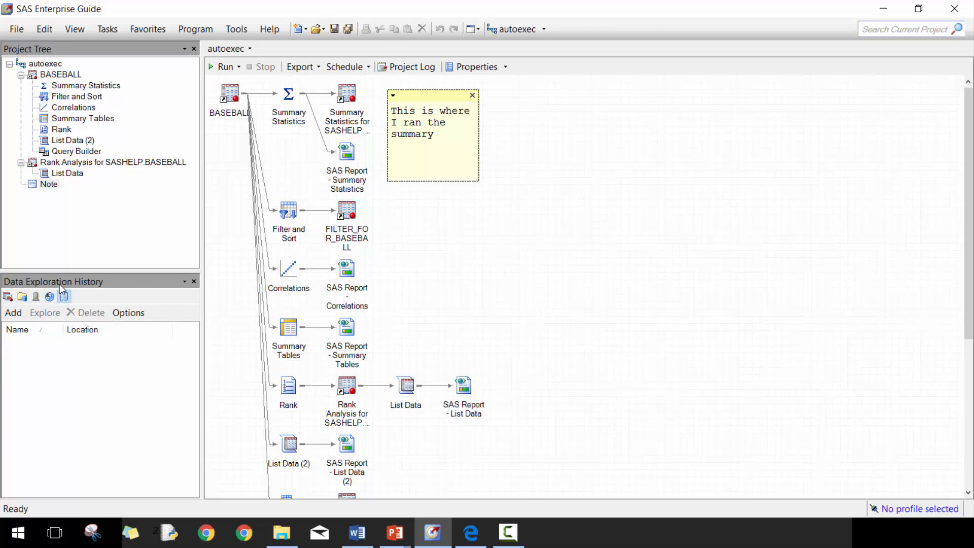
{"action": "mouse_move", "coordinate": [174, 314]}
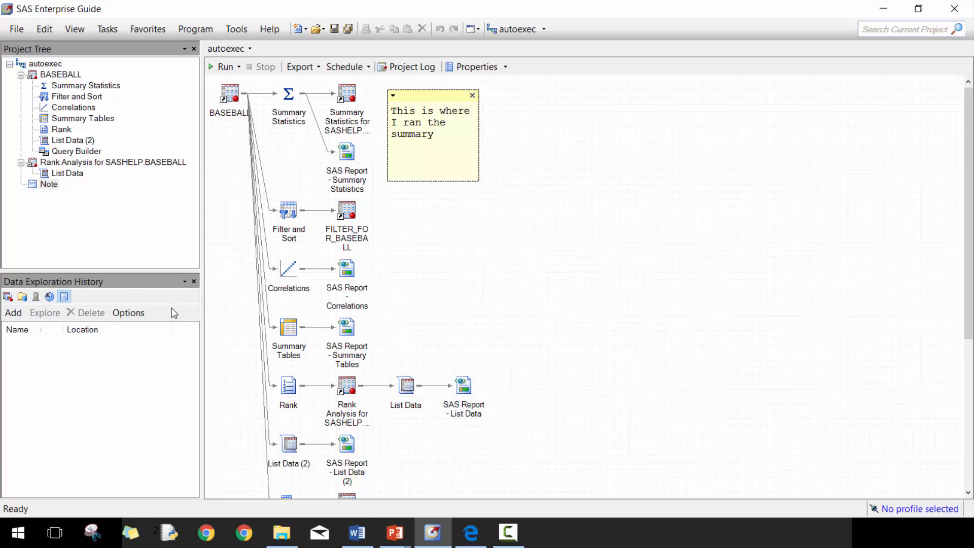
{"action": "left_click", "coordinate": [9, 297]}
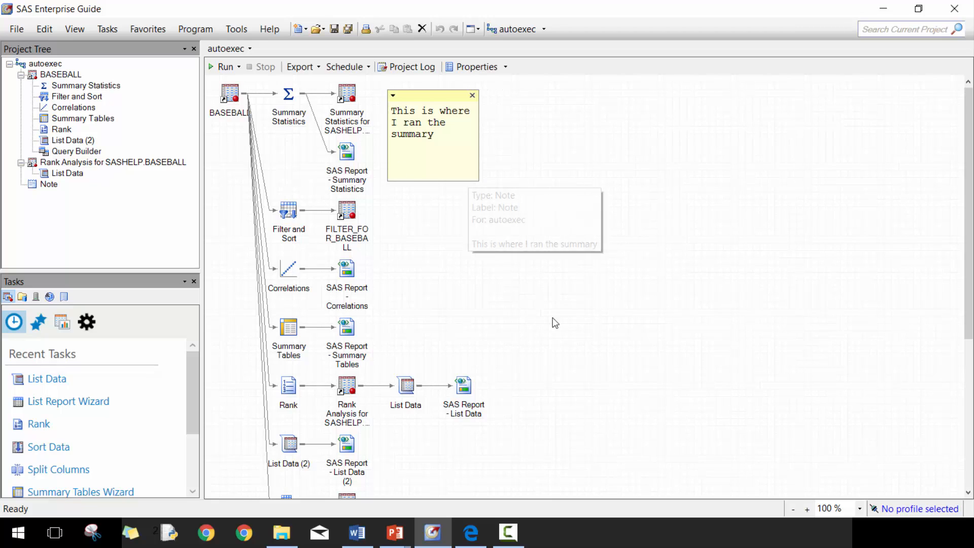
{"action": "mouse_move", "coordinate": [664, 300]}
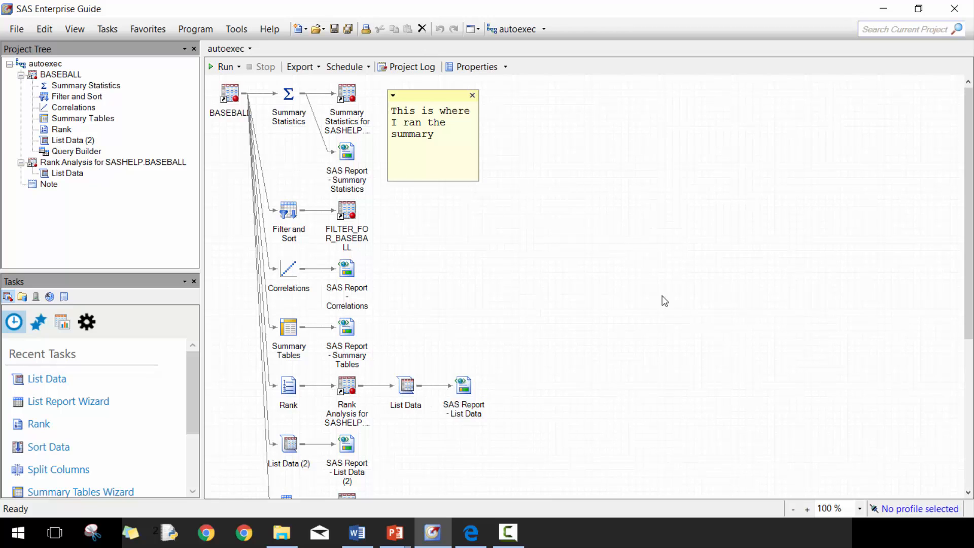
{"action": "mouse_move", "coordinate": [695, 251]}
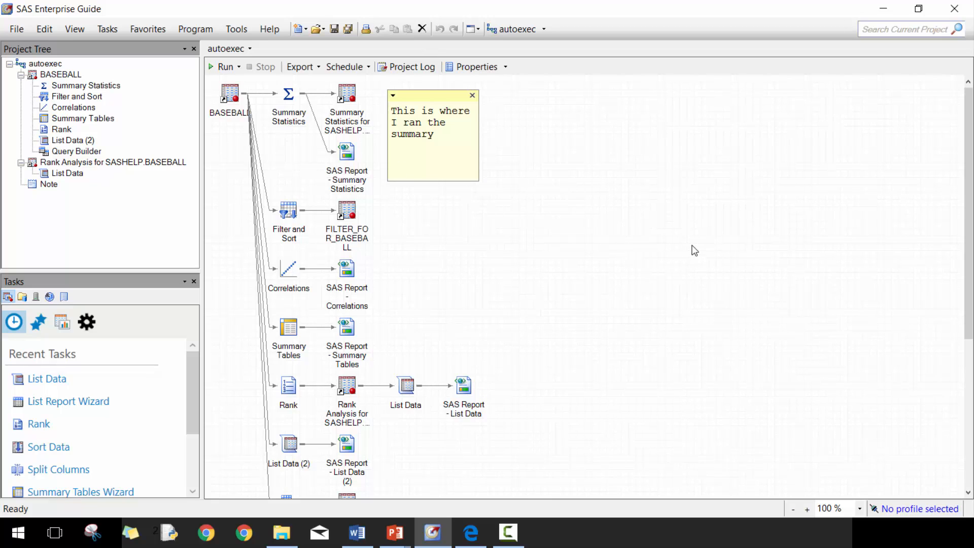
{"action": "mouse_move", "coordinate": [695, 224]}
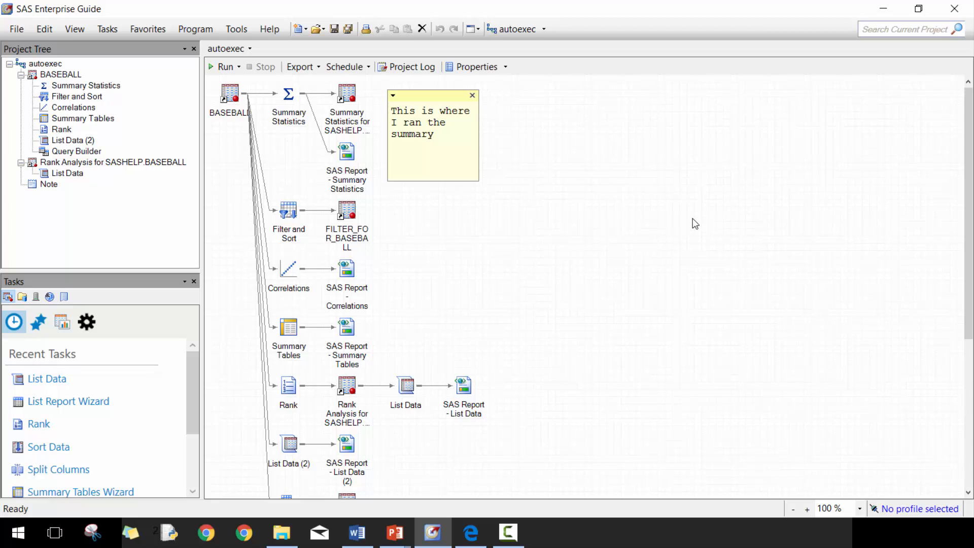
{"action": "mouse_move", "coordinate": [539, 205]}
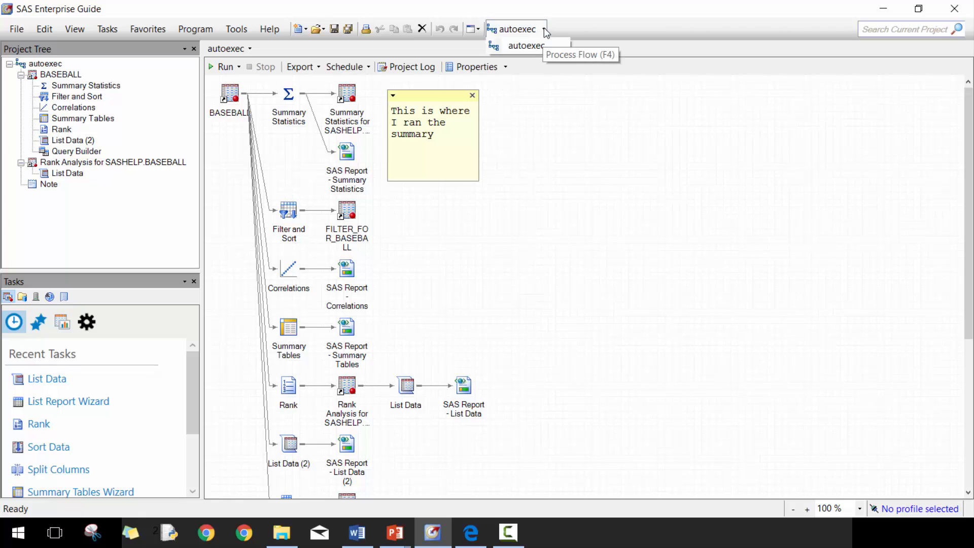
{"action": "mouse_move", "coordinate": [502, 149]}
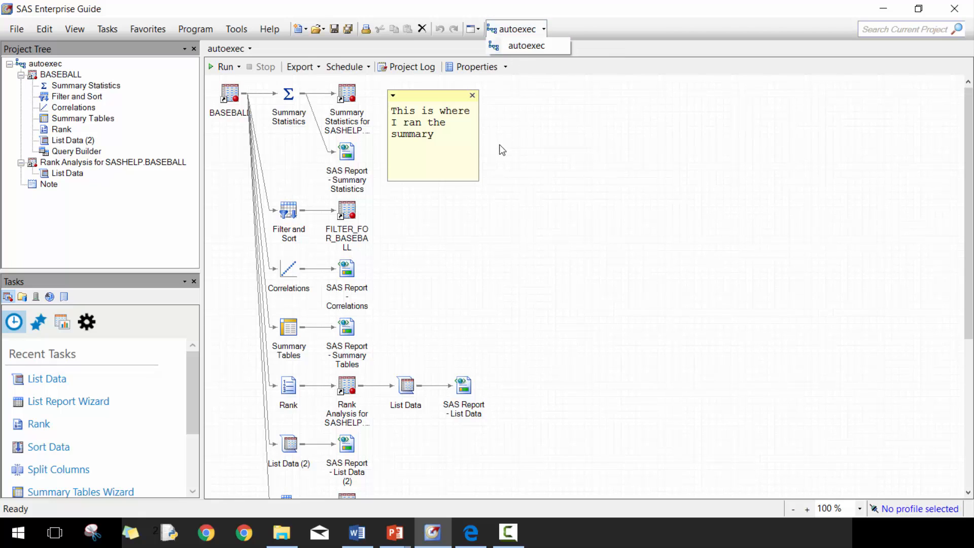
- Create a new empty Process Flow, then switch back to the autoexec flow
{"action": "left_click", "coordinate": [16, 28]}
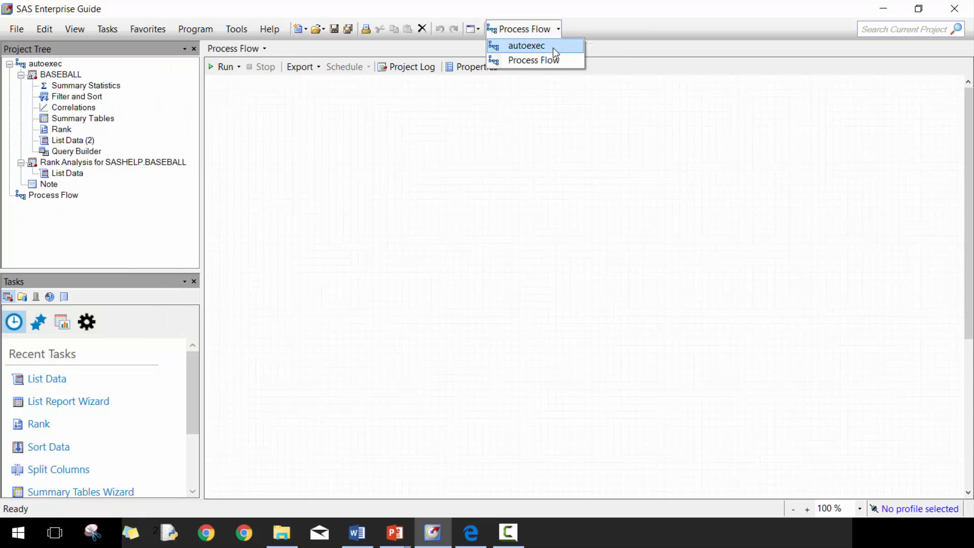
{"action": "left_click", "coordinate": [526, 45]}
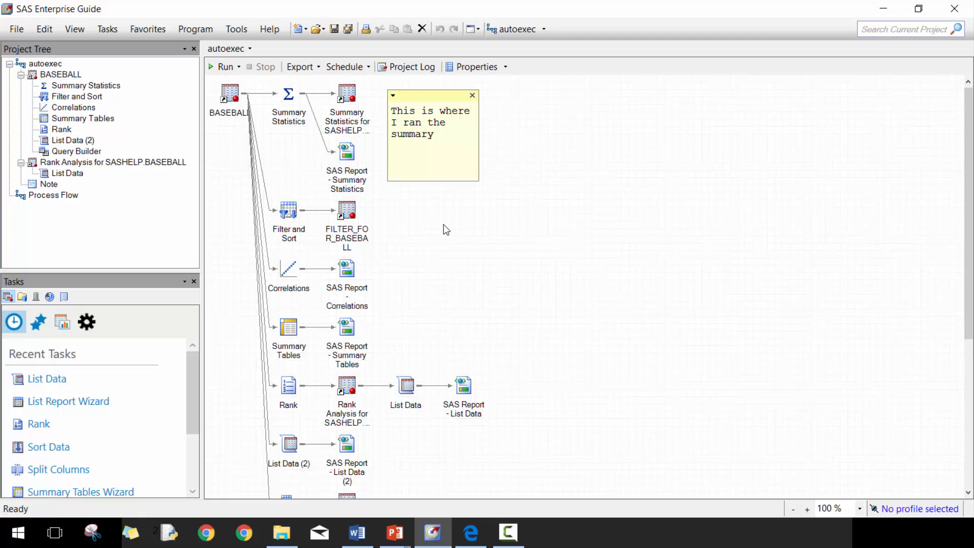
{"action": "mouse_move", "coordinate": [235, 94]}
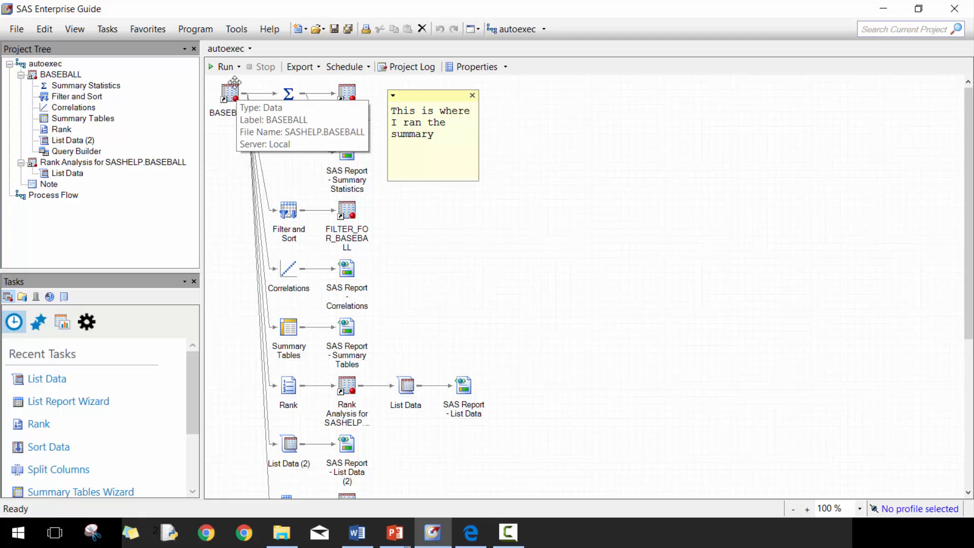
{"action": "left_click", "coordinate": [237, 67]}
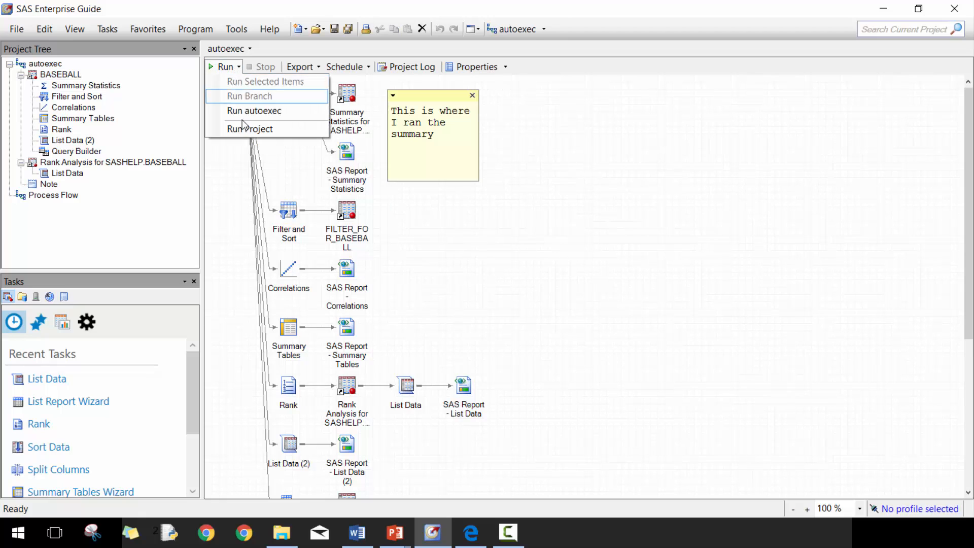
{"action": "mouse_move", "coordinate": [254, 111]}
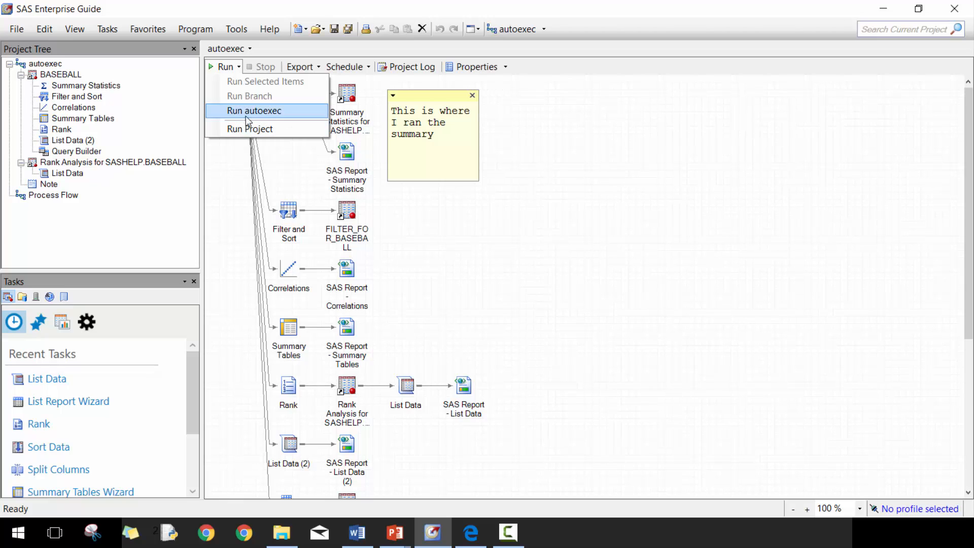
{"action": "mouse_move", "coordinate": [250, 129]}
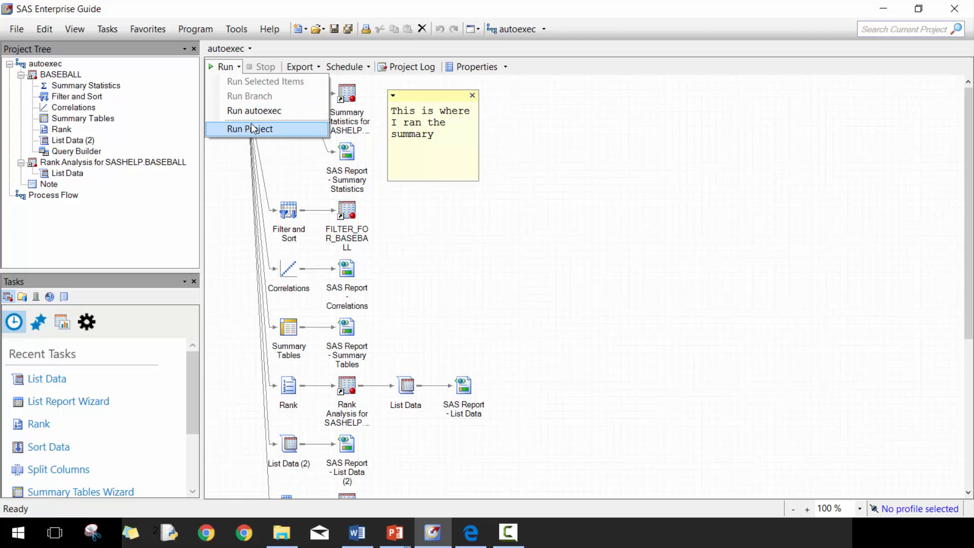
{"action": "mouse_move", "coordinate": [254, 111]}
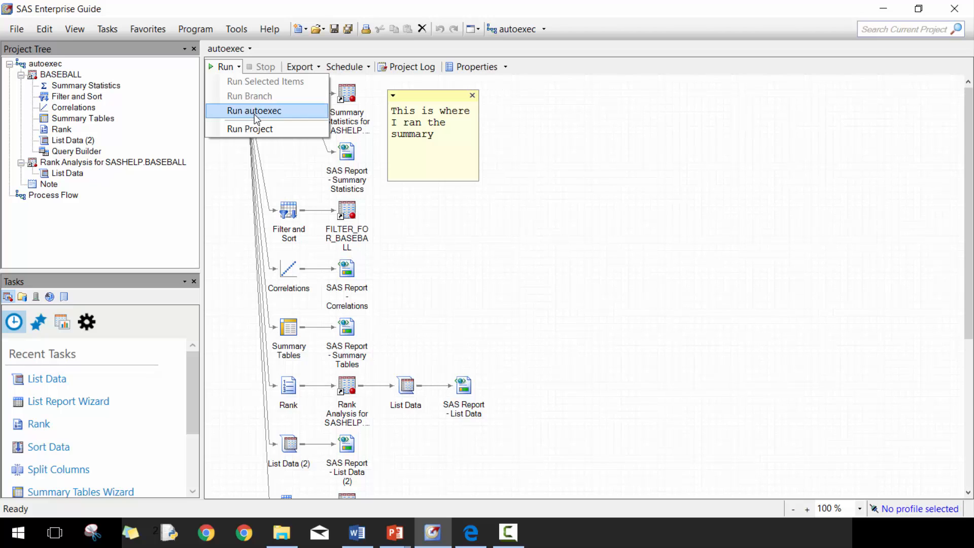
{"action": "mouse_move", "coordinate": [250, 129]}
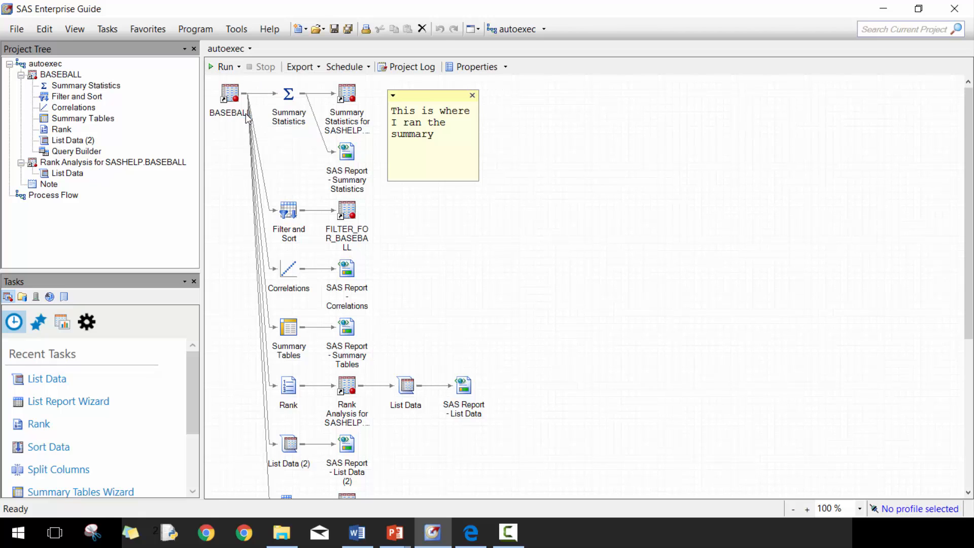
{"action": "left_click", "coordinate": [225, 67]}
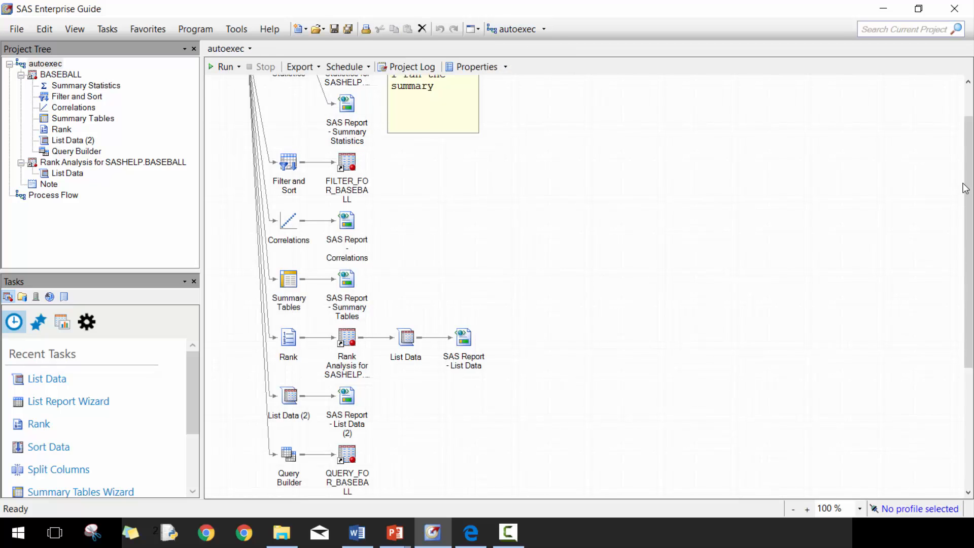
{"action": "scroll", "scroll_direction": "up", "scroll_amount": 3}
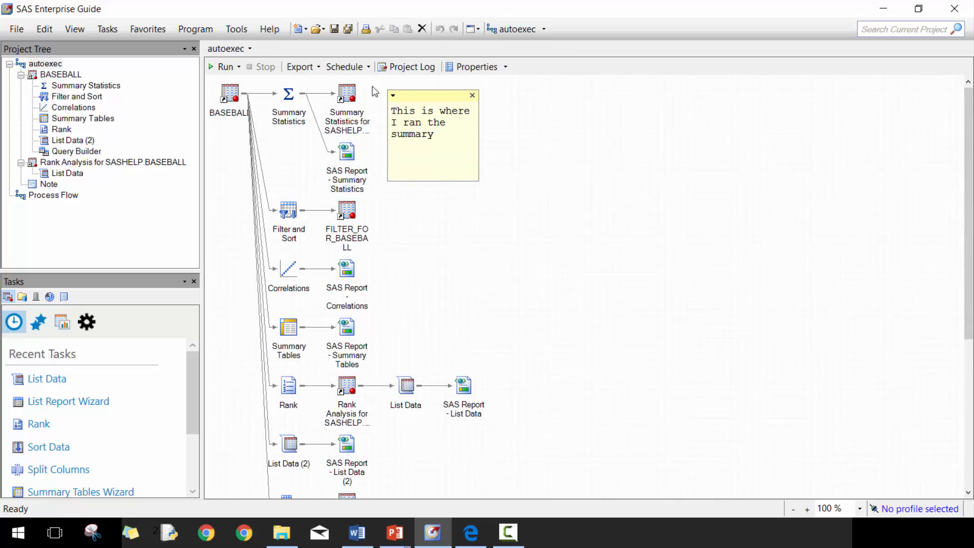
- Review the Summary Statistics code down to PROC MEANS and highlight the MEAN, STD, MIN, MAX, N lines
{"action": "left_click", "coordinate": [346, 93]}
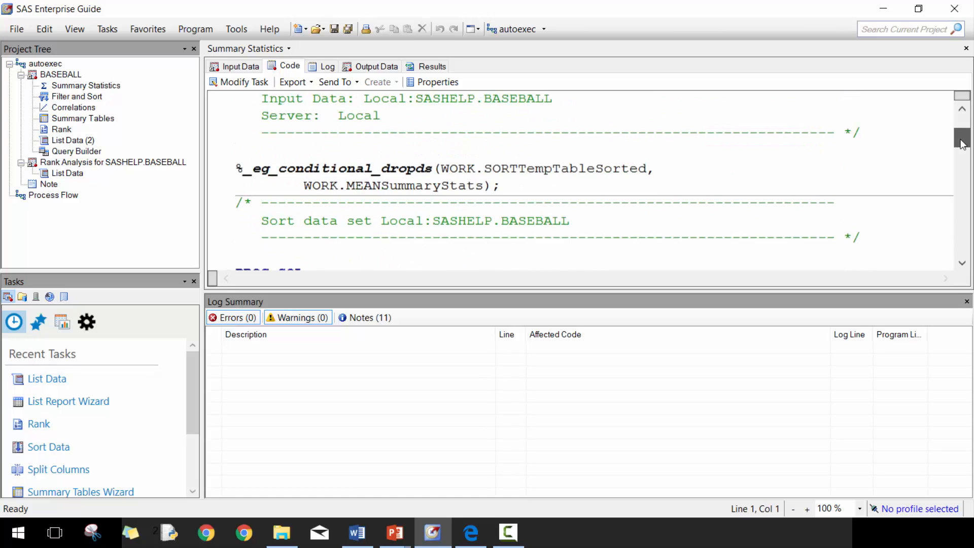
{"action": "scroll", "scroll_direction": "down", "scroll_amount": 3}
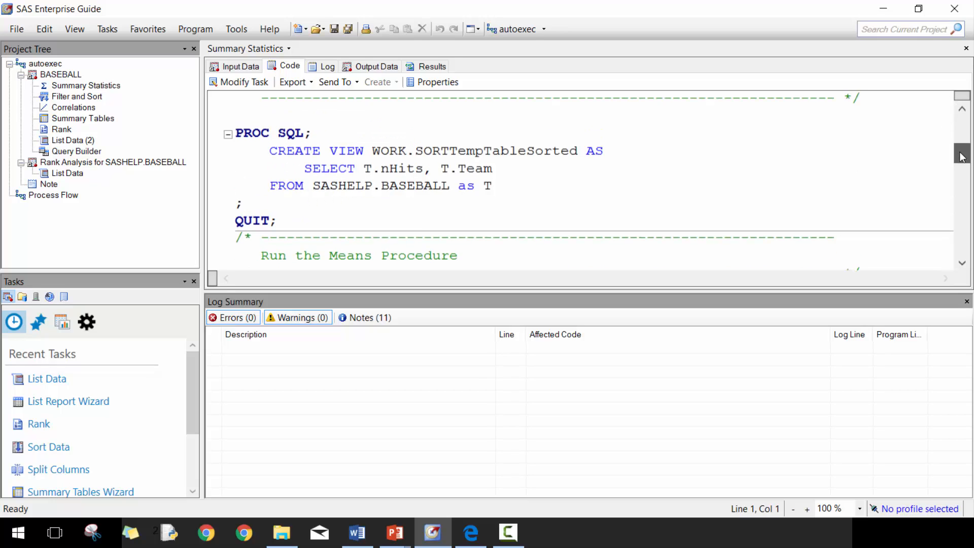
{"action": "scroll", "scroll_direction": "down", "scroll_amount": 3}
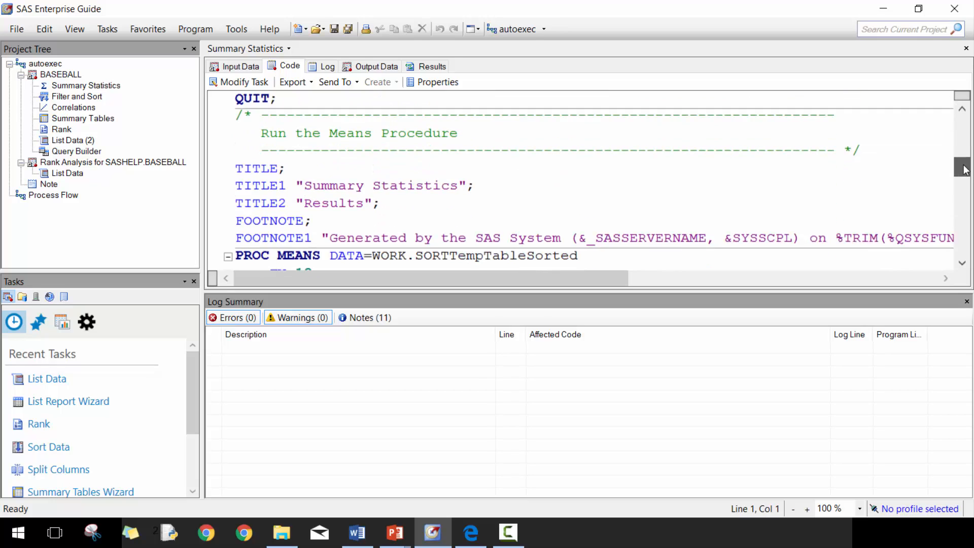
{"action": "scroll", "scroll_direction": "down", "scroll_amount": 3}
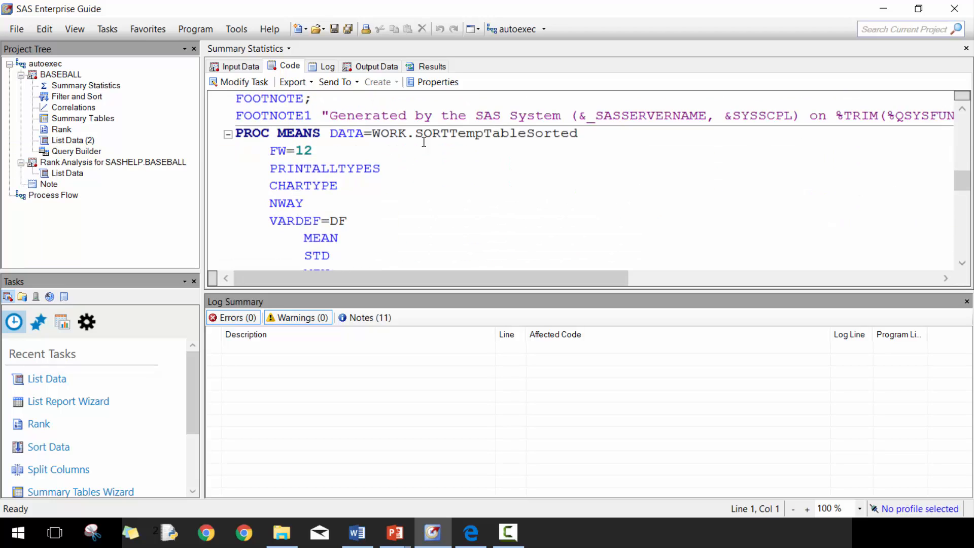
{"action": "mouse_move", "coordinate": [403, 137]}
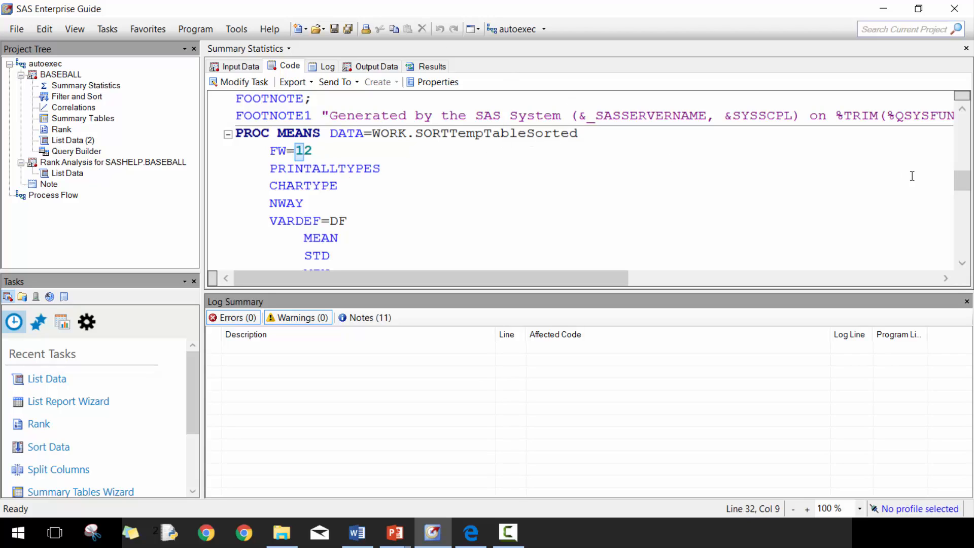
{"action": "scroll", "scroll_direction": "down", "scroll_amount": 3}
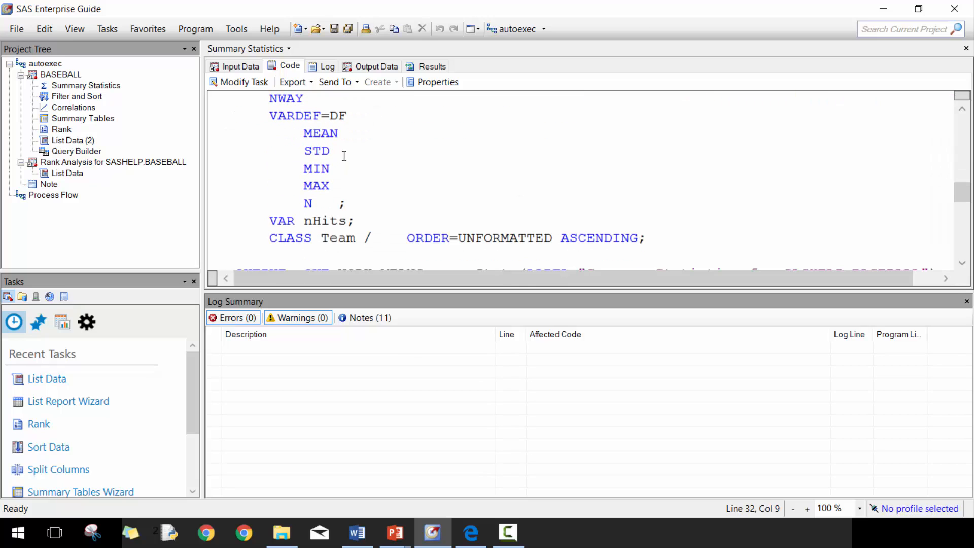
{"action": "left_click_drag", "start_coordinate": [339, 133], "coordinate": [309, 203]}
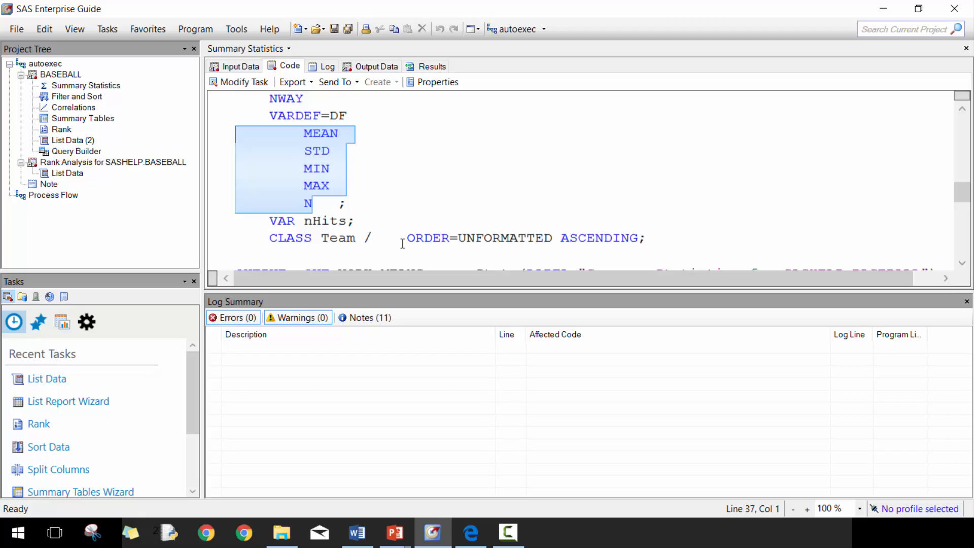
{"action": "scroll", "scroll_direction": "down", "scroll_amount": 3}
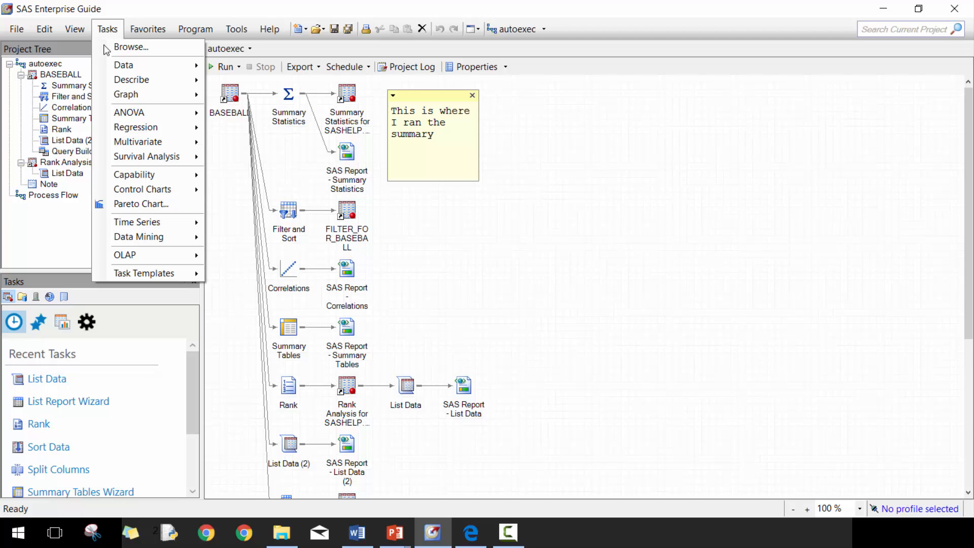
{"action": "mouse_move", "coordinate": [143, 273]}
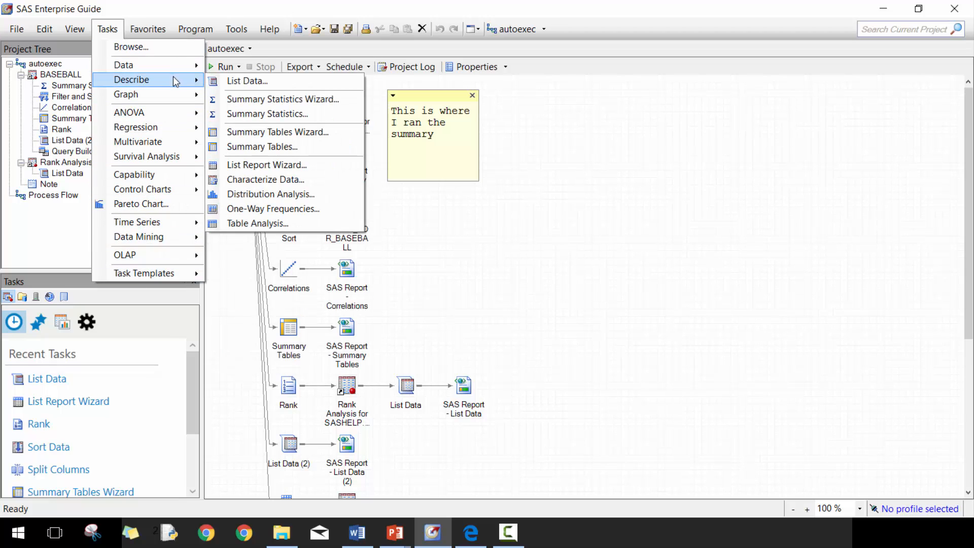
{"action": "mouse_move", "coordinate": [431, 188]}
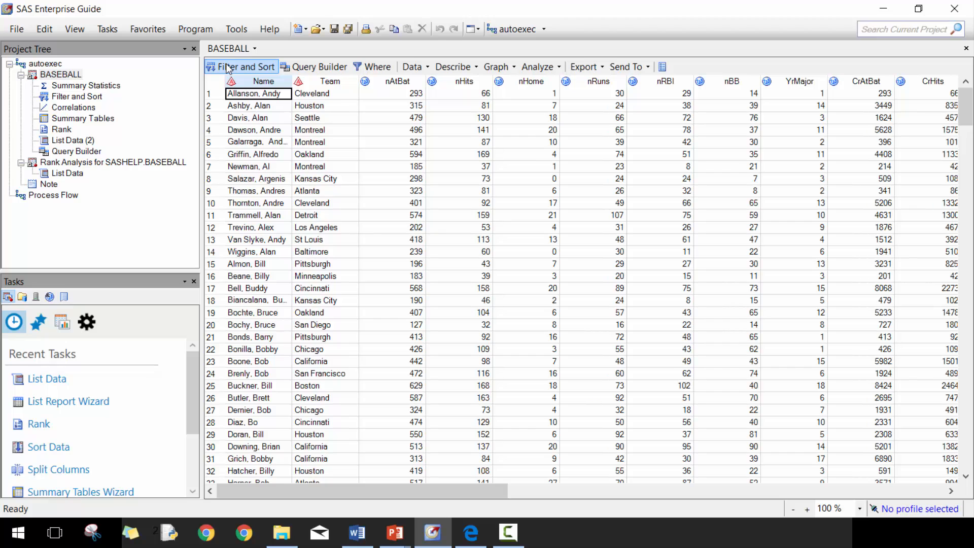
{"action": "mouse_move", "coordinate": [319, 67]}
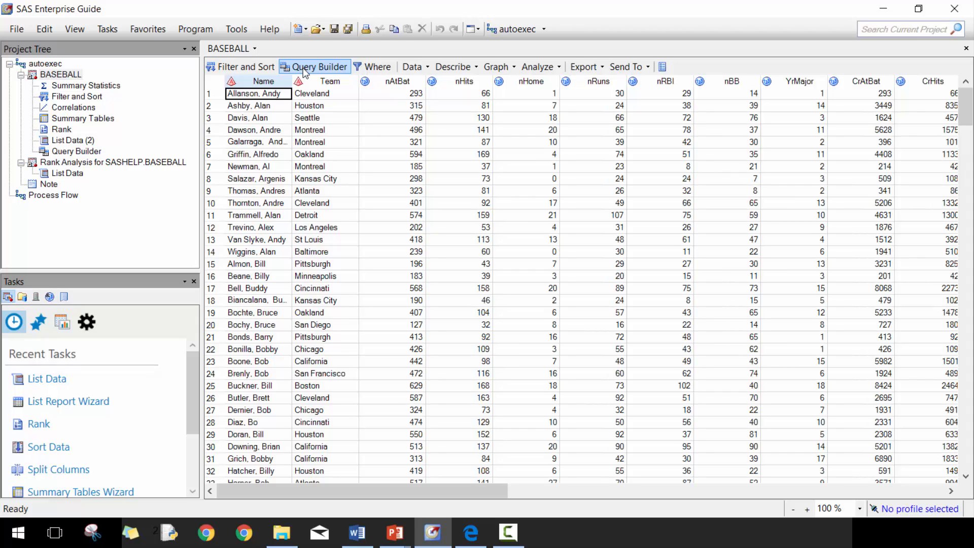
{"action": "mouse_move", "coordinate": [301, 82]}
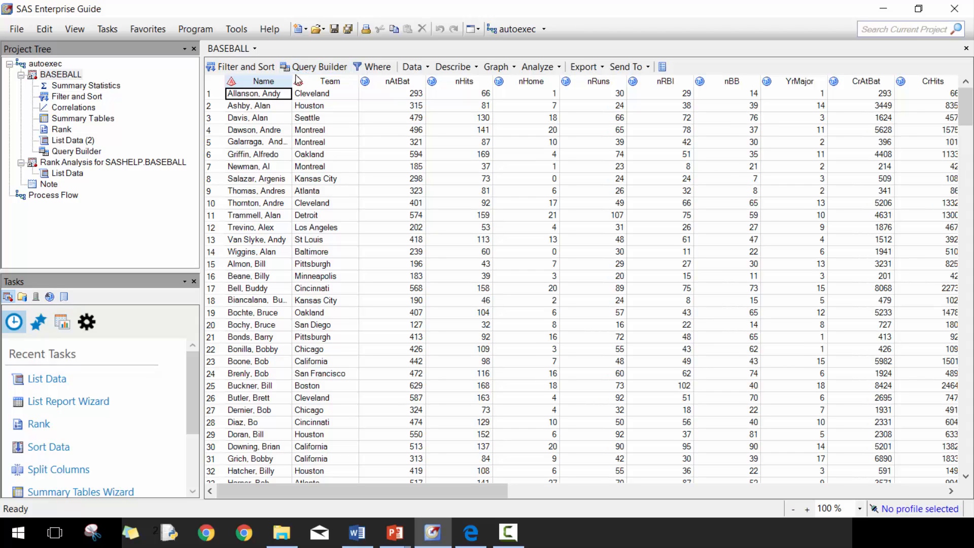
{"action": "mouse_move", "coordinate": [372, 67]}
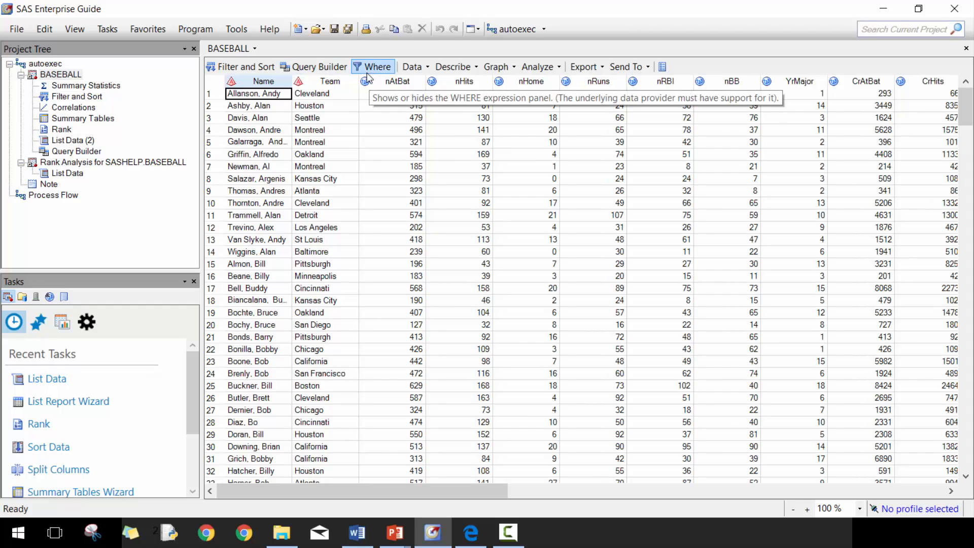
{"action": "mouse_move", "coordinate": [420, 153]}
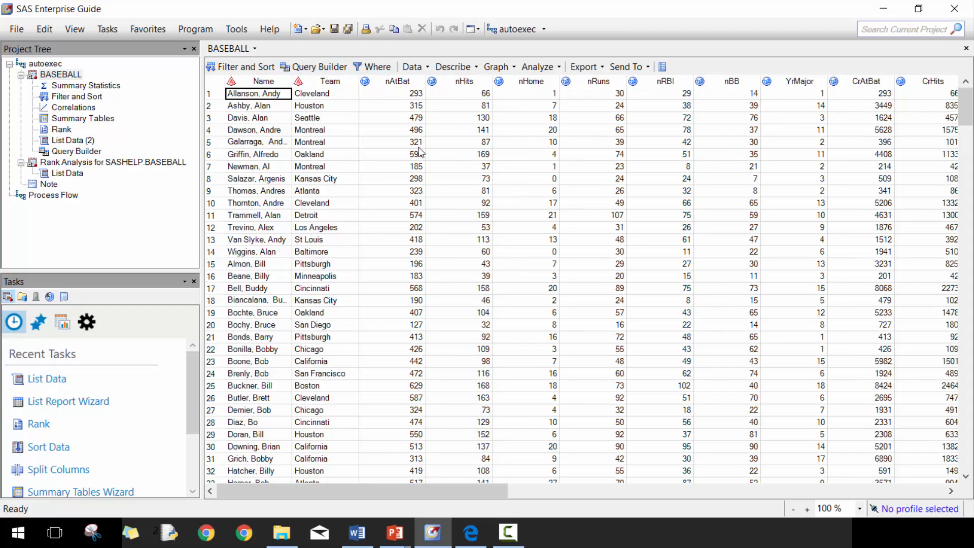
{"action": "mouse_move", "coordinate": [375, 67]}
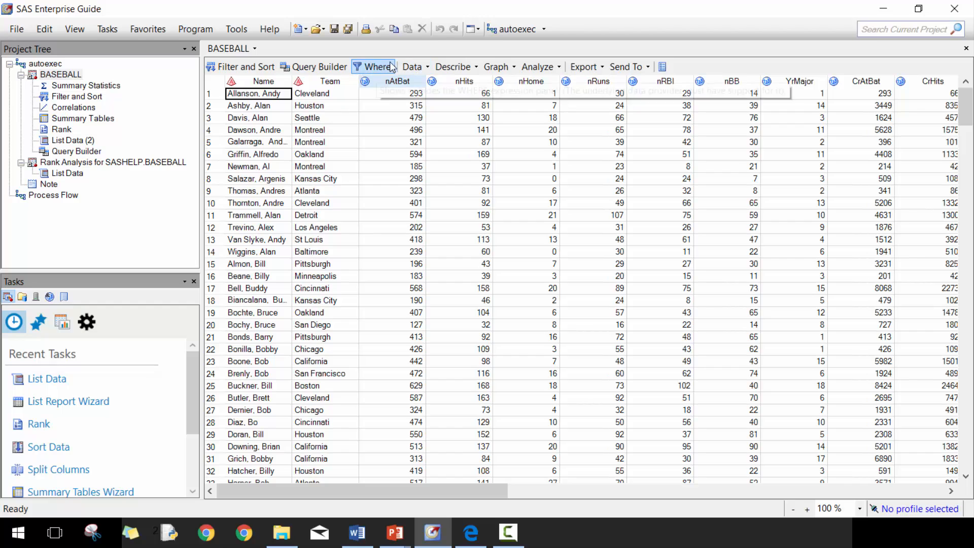
{"action": "mouse_move", "coordinate": [413, 67]}
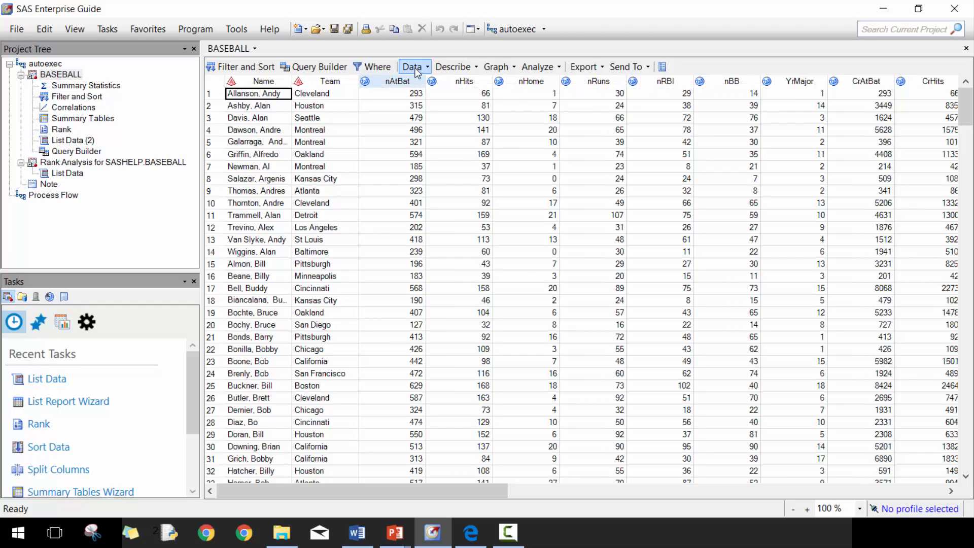
{"action": "left_click", "coordinate": [412, 67]}
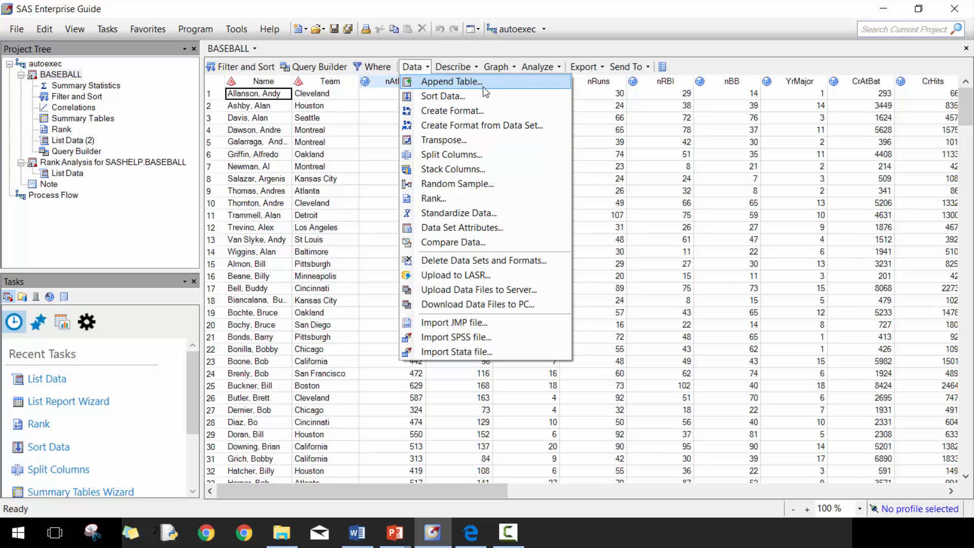
{"action": "mouse_move", "coordinate": [472, 125]}
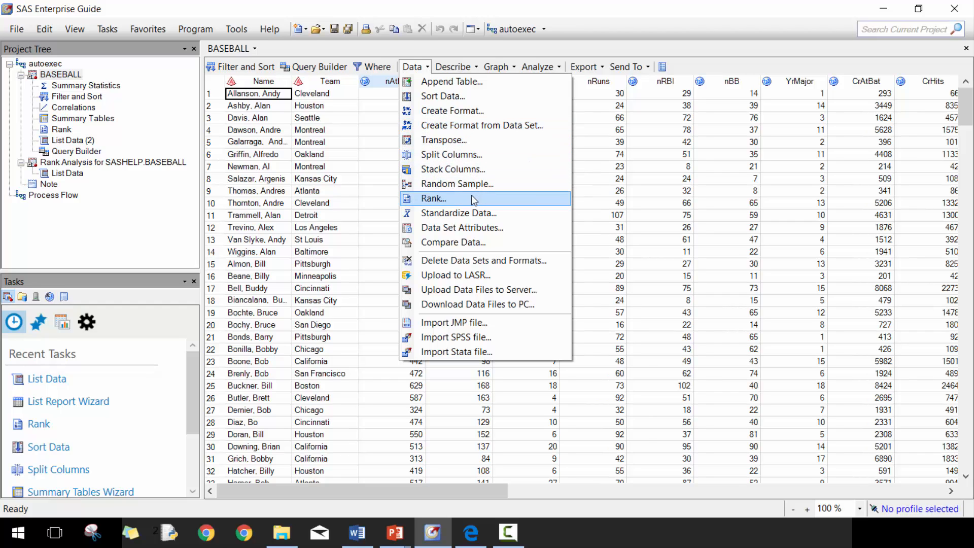
{"action": "mouse_move", "coordinate": [472, 184]}
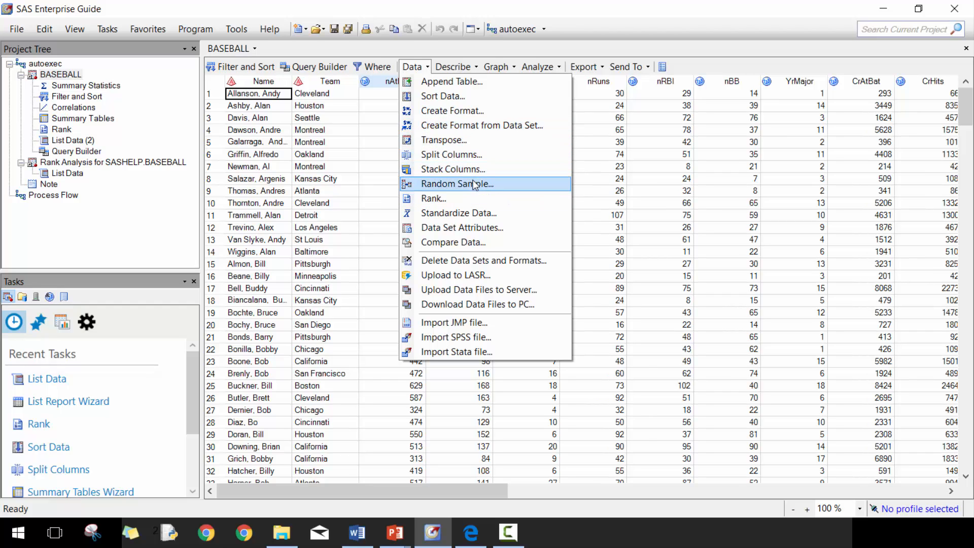
{"action": "mouse_move", "coordinate": [475, 213]}
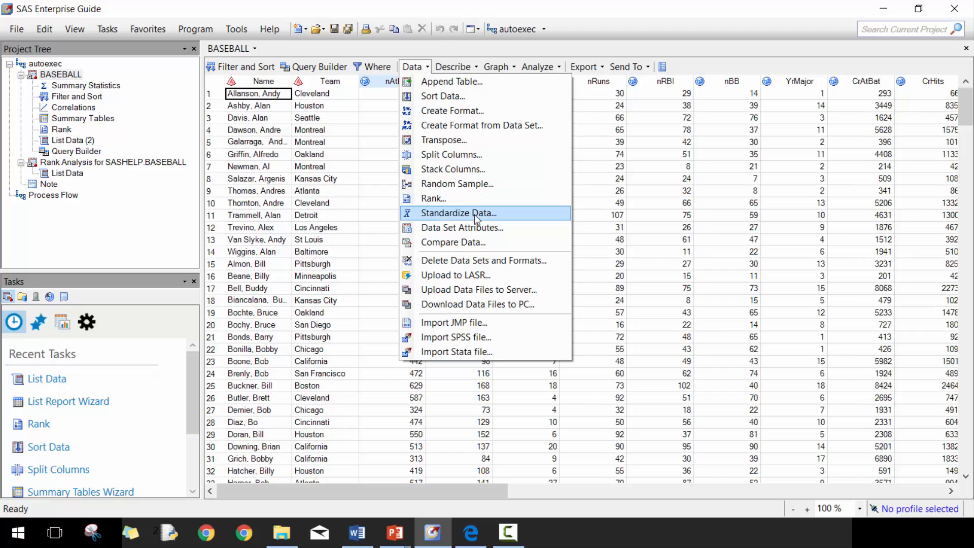
{"action": "mouse_move", "coordinate": [696, 182]}
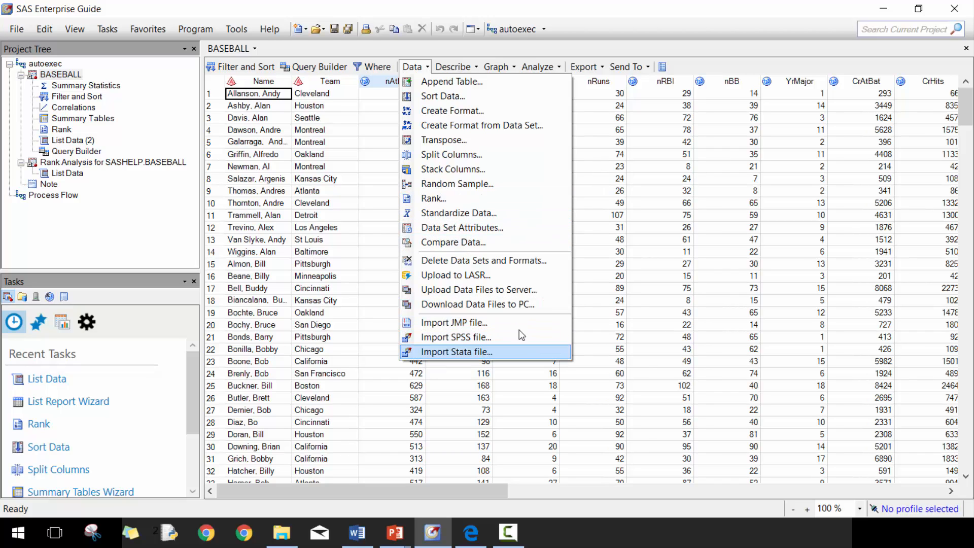
{"action": "mouse_move", "coordinate": [491, 337]}
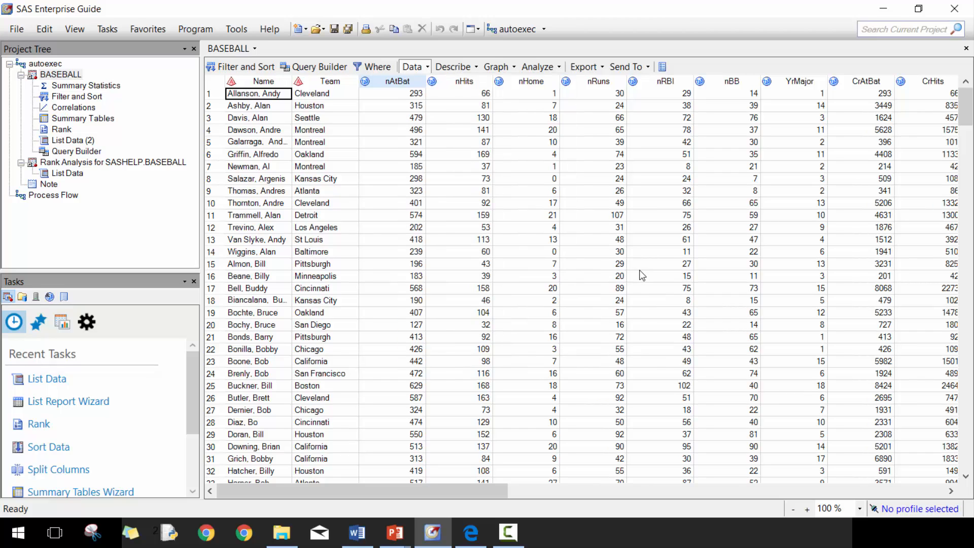
- Browse the Describe, Graph and Analyze task menus over the BASEBALL table
{"action": "left_click", "coordinate": [453, 67]}
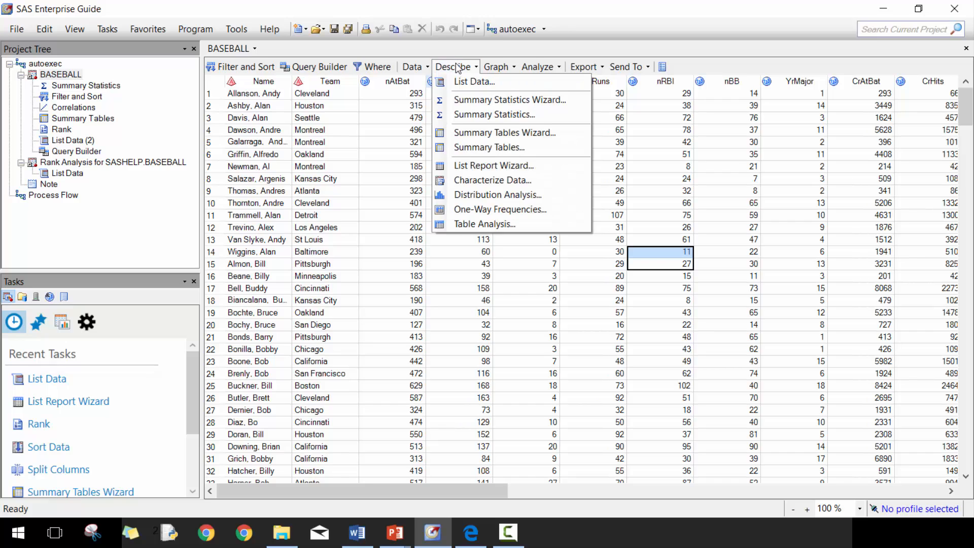
{"action": "mouse_move", "coordinate": [474, 81]}
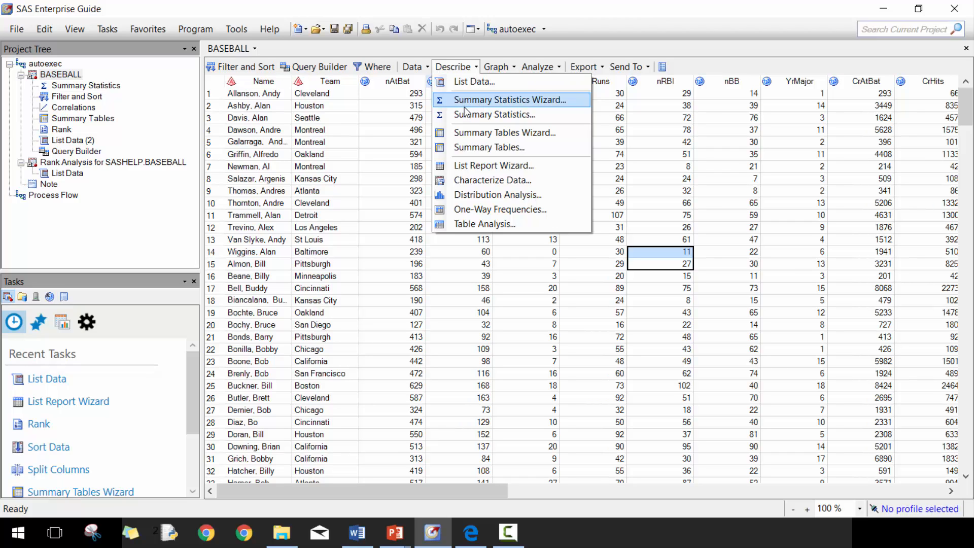
{"action": "mouse_move", "coordinate": [495, 114]}
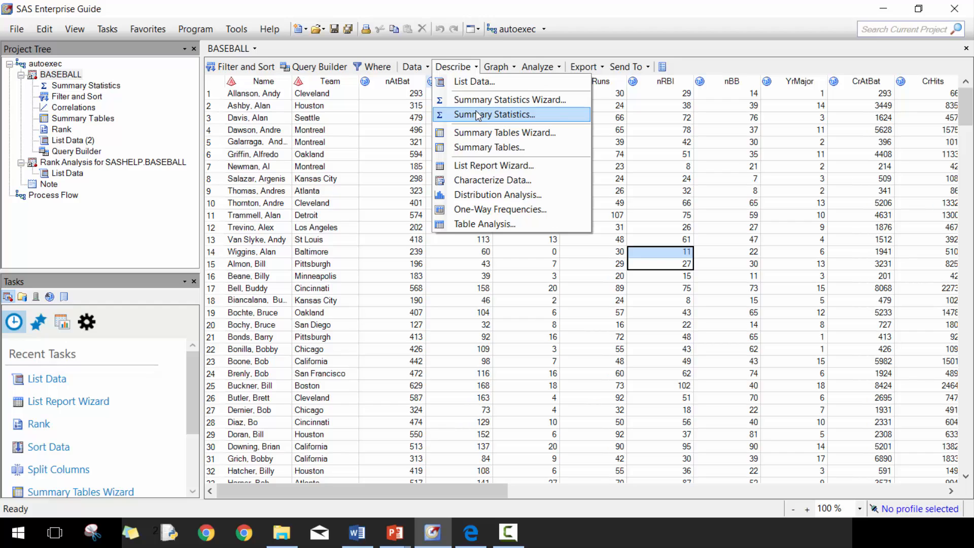
{"action": "mouse_move", "coordinate": [508, 100]}
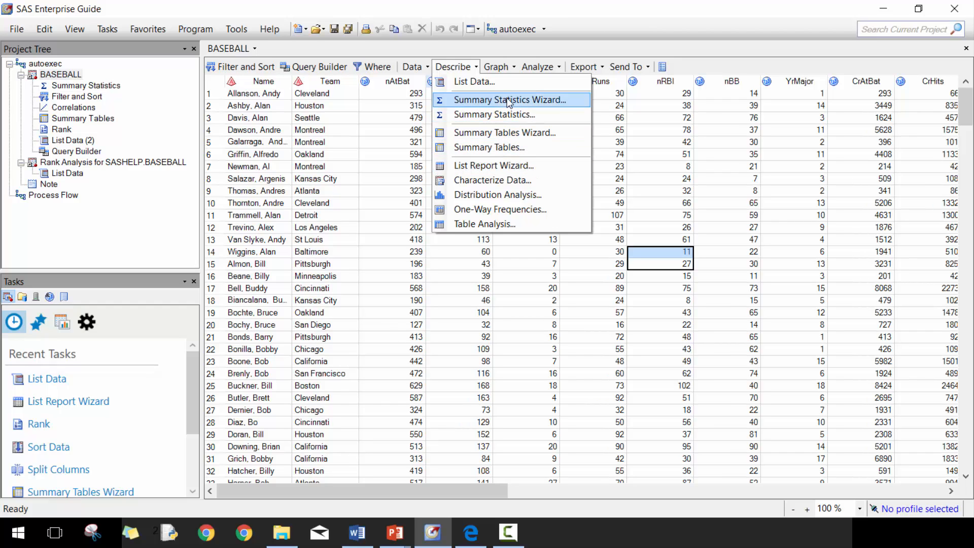
{"action": "mouse_move", "coordinate": [511, 147]}
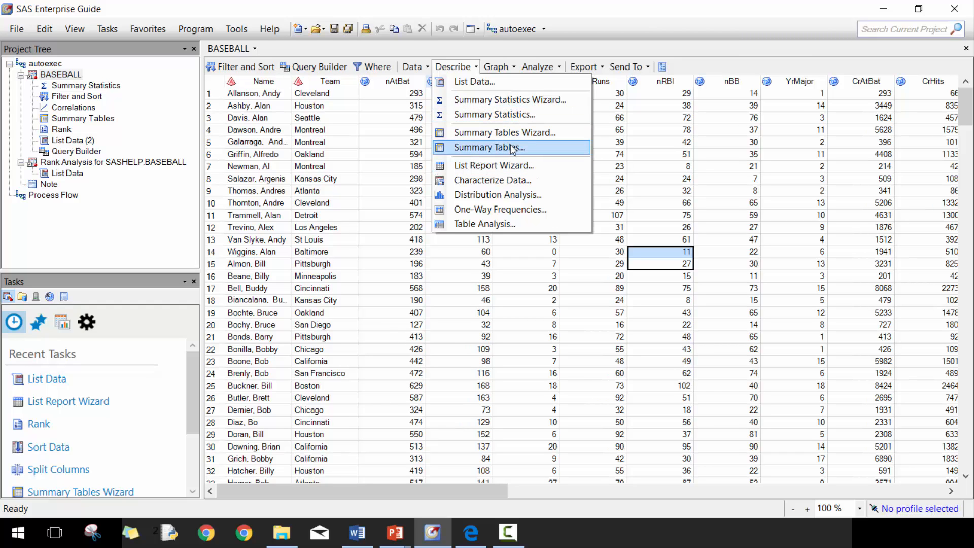
{"action": "mouse_move", "coordinate": [504, 131]}
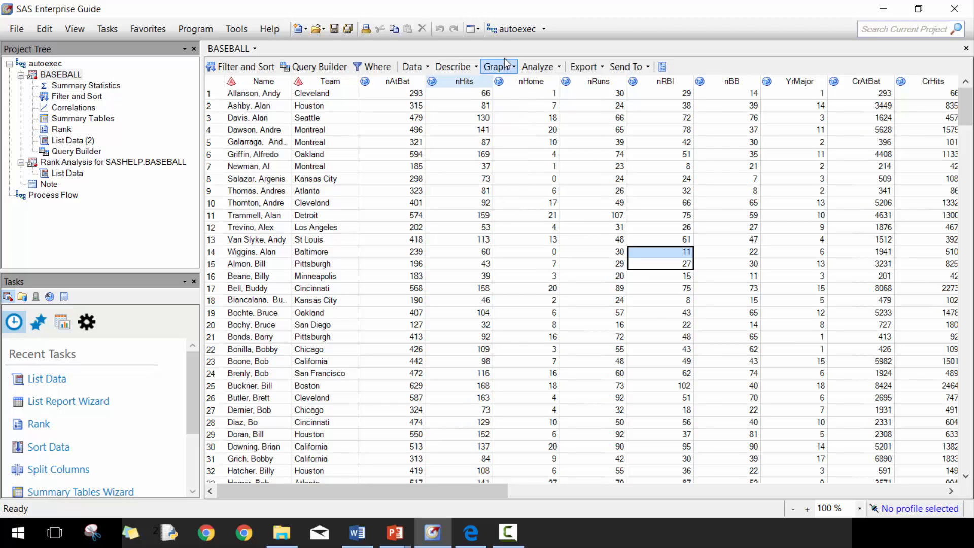
{"action": "left_click", "coordinate": [498, 67]}
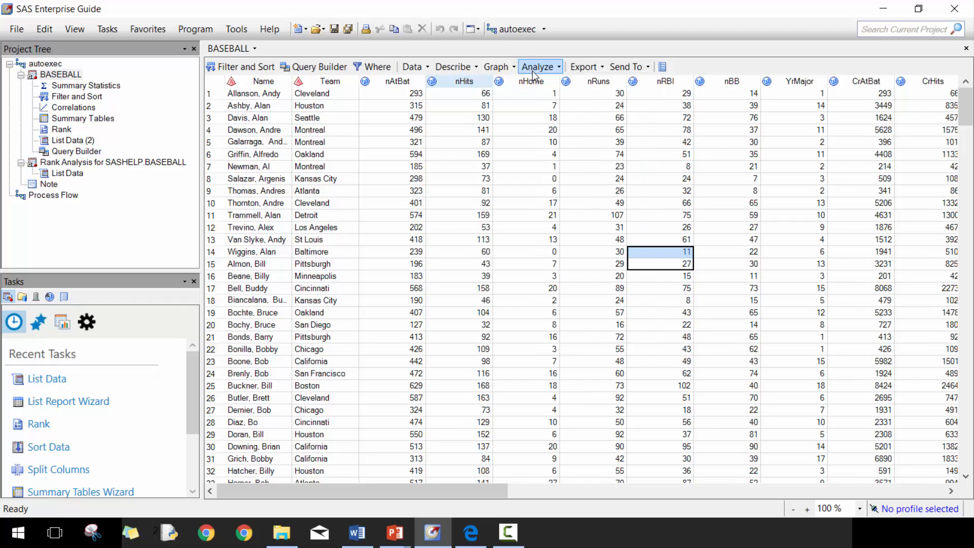
{"action": "left_click", "coordinate": [538, 67]}
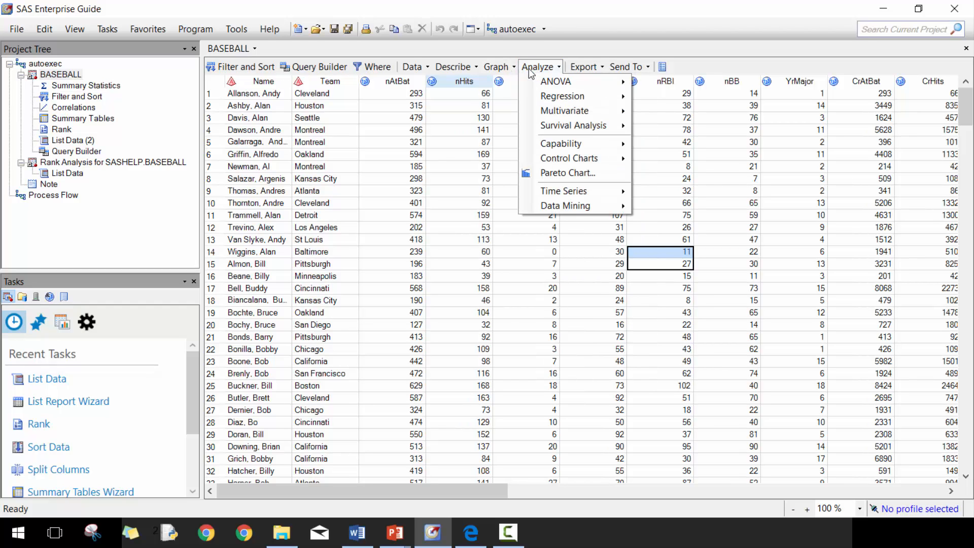
{"action": "mouse_move", "coordinate": [567, 173]}
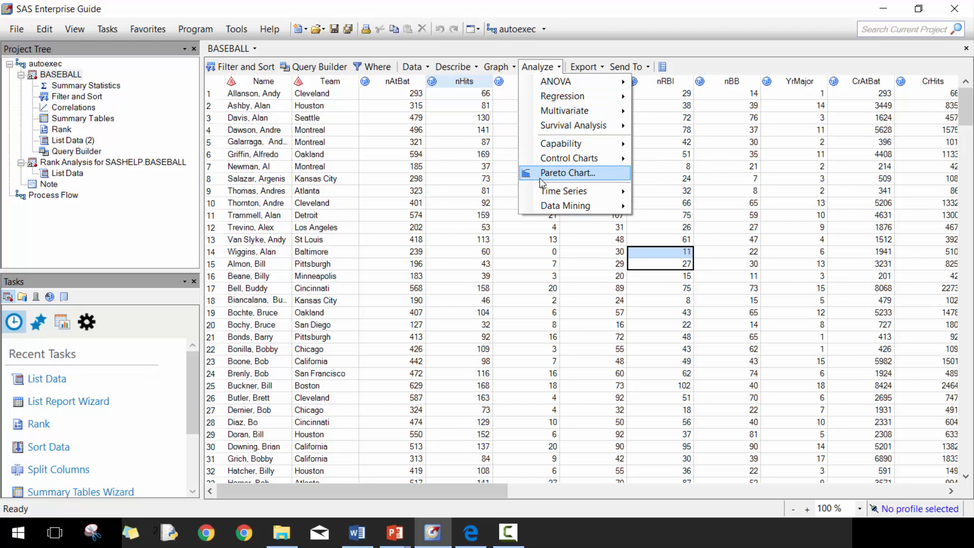
{"action": "mouse_move", "coordinate": [542, 177]}
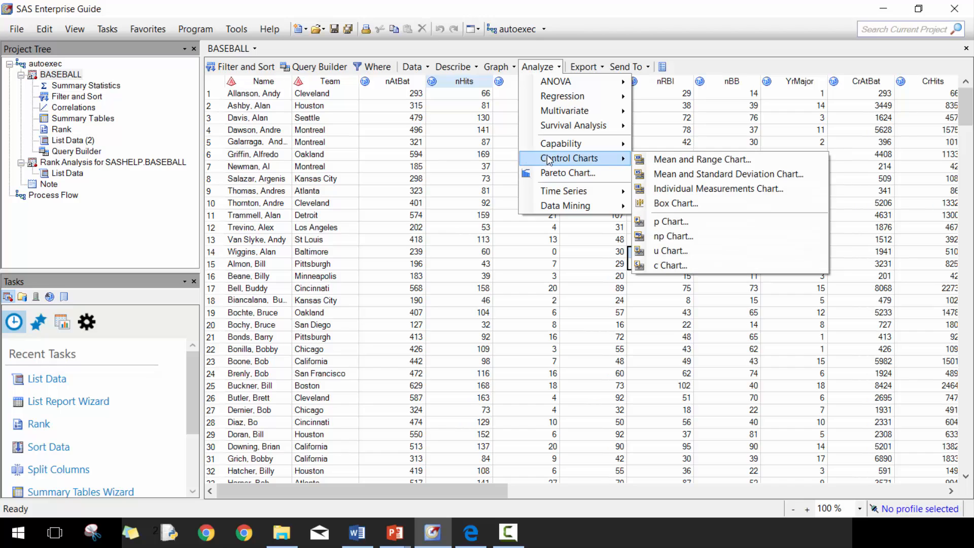
- Browse the Export and Send To options for BASEBALL, then dismiss the menus
{"action": "left_click", "coordinate": [582, 67]}
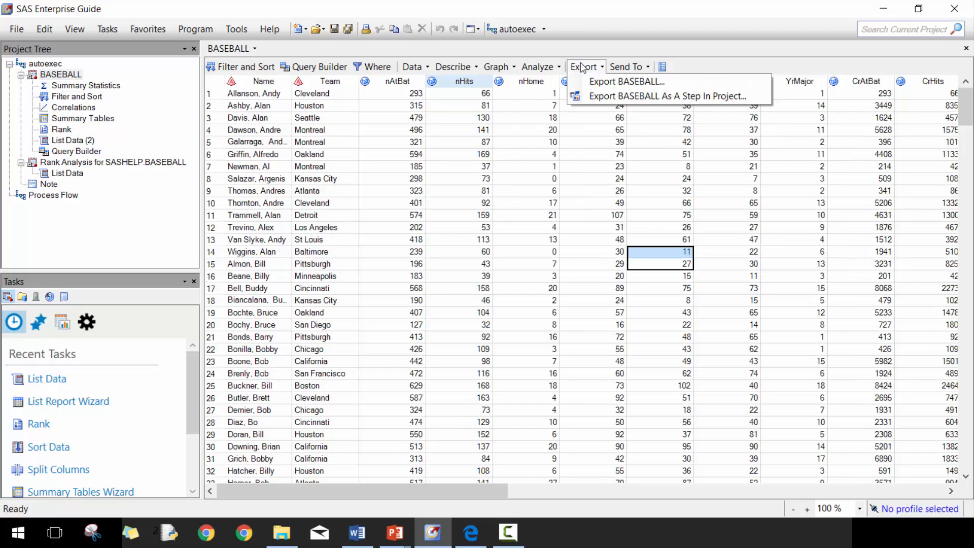
{"action": "mouse_move", "coordinate": [628, 82]}
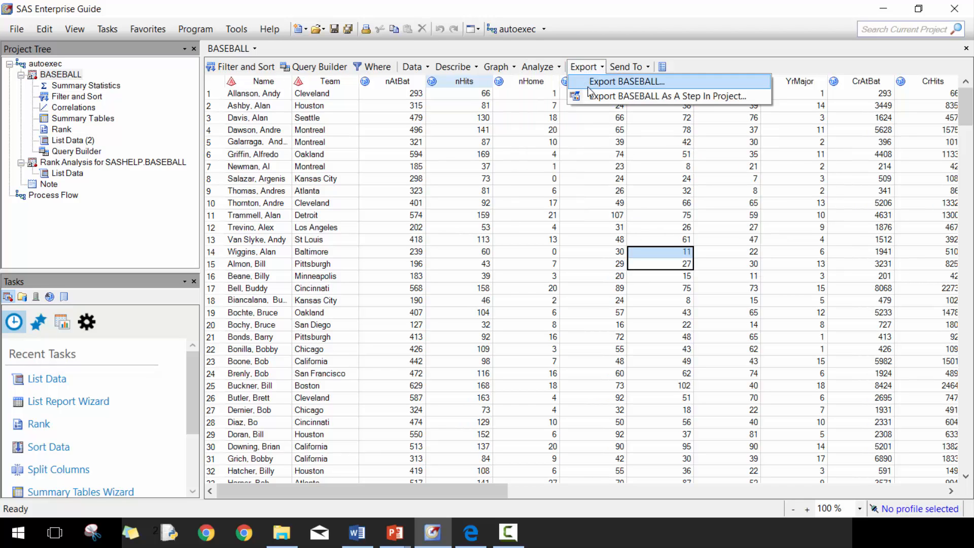
{"action": "mouse_move", "coordinate": [668, 95]}
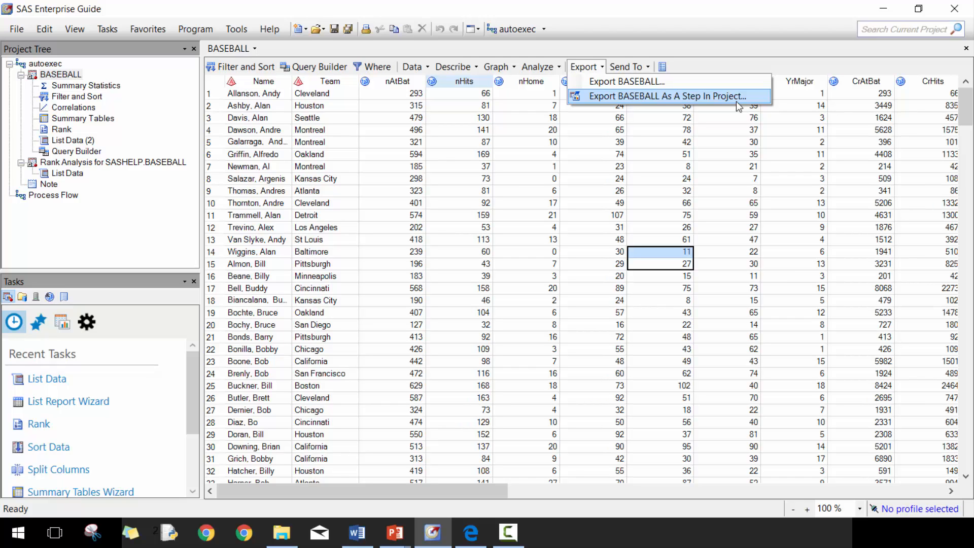
{"action": "mouse_move", "coordinate": [718, 87]}
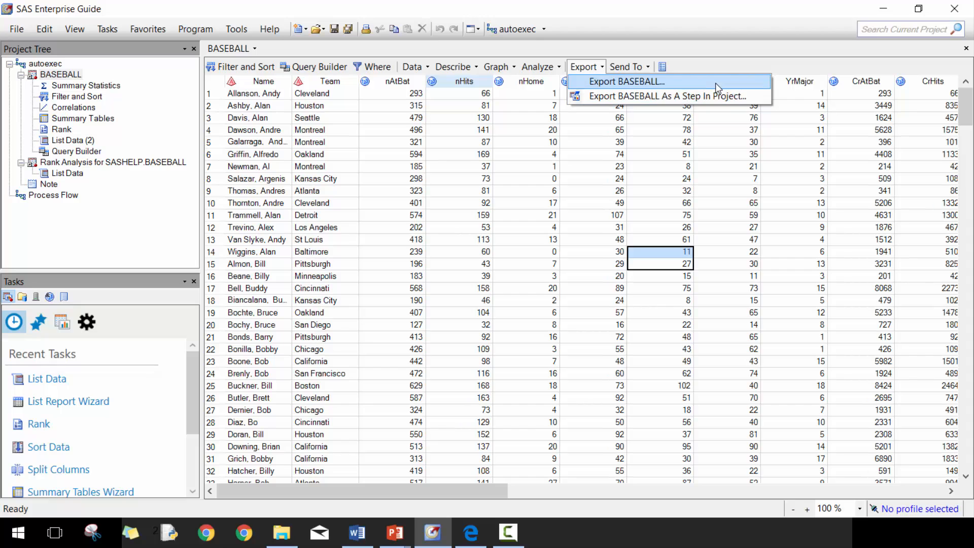
{"action": "left_click", "coordinate": [626, 67]}
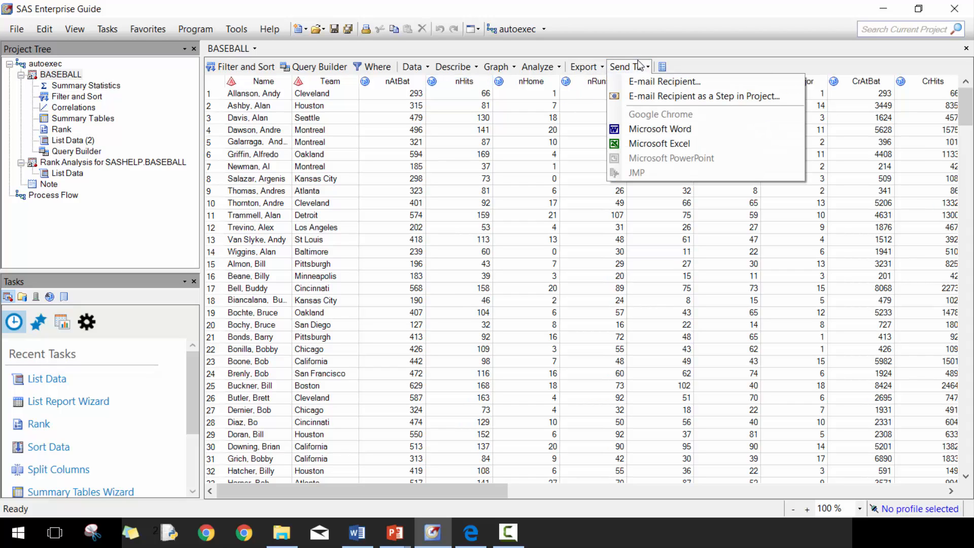
{"action": "left_click", "coordinate": [527, 178]}
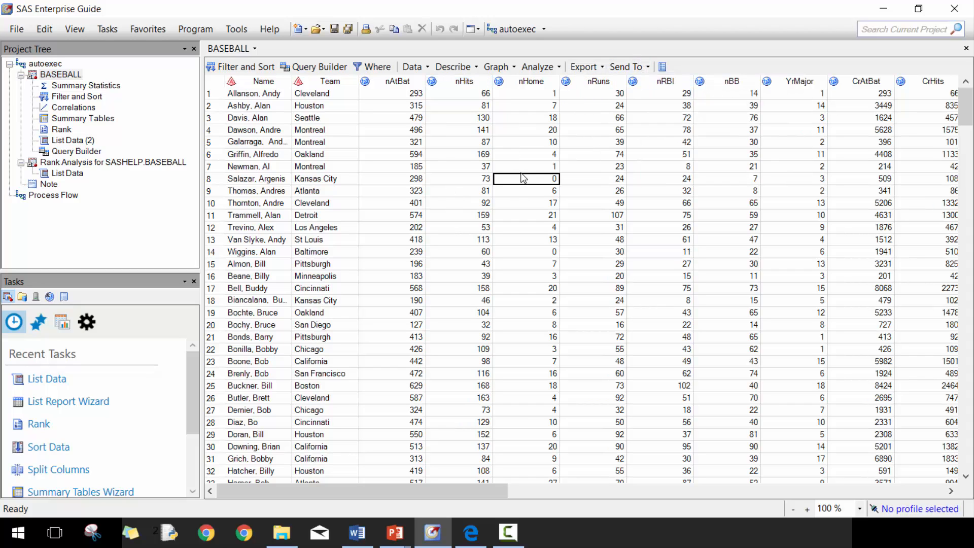